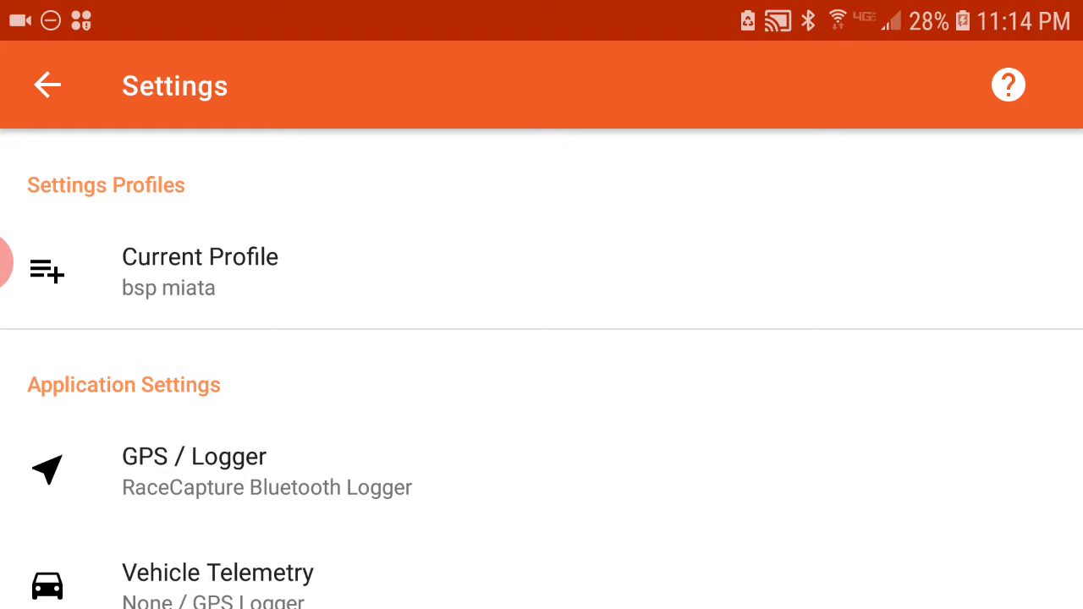
# Step: Review the Brake channel's source options in Logger and Maths Channels, leaving it on RaceCapture Ch. 7
pyautogui.scroll(-3)
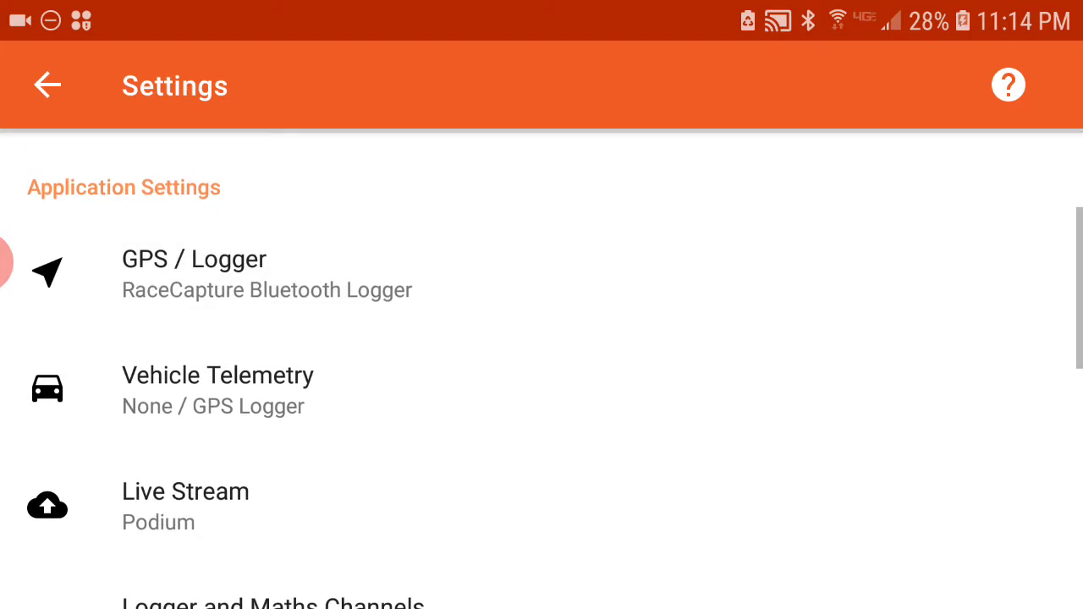
pyautogui.scroll(-3)
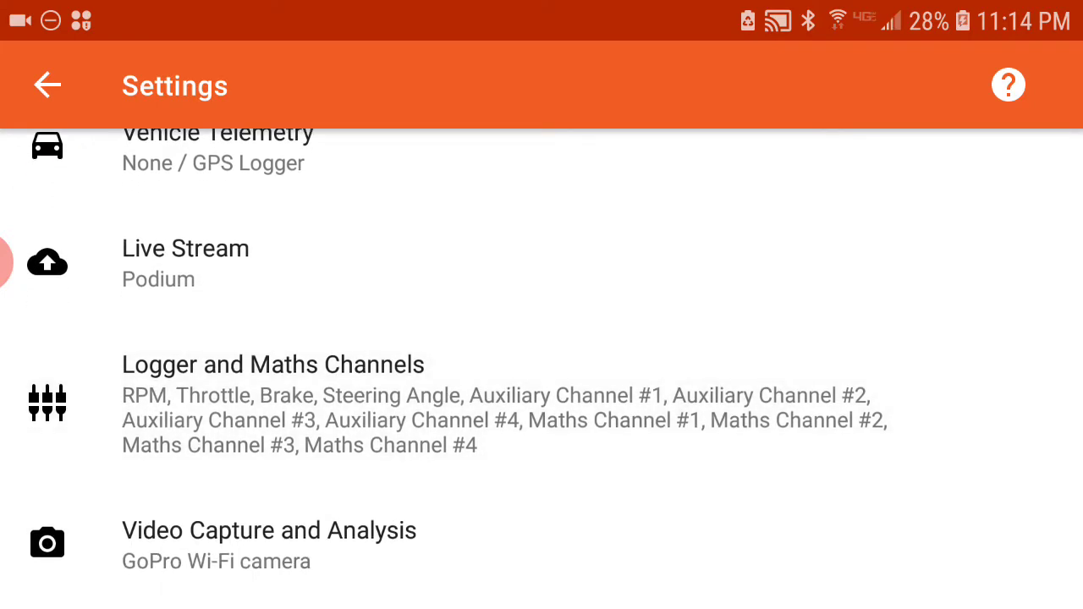
pyautogui.click(273, 364)
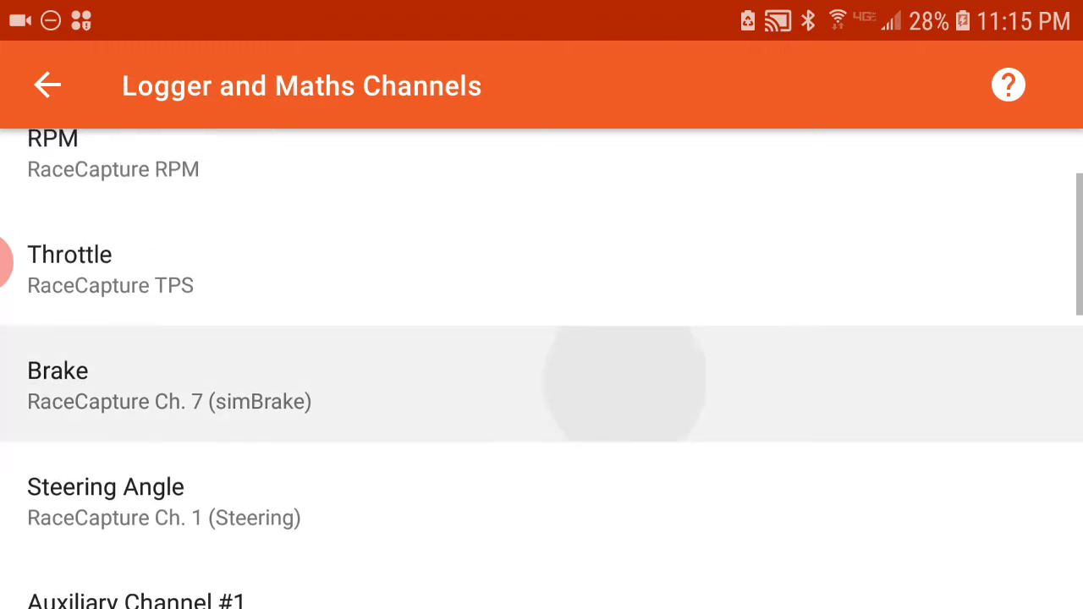
pyautogui.scroll(-3)
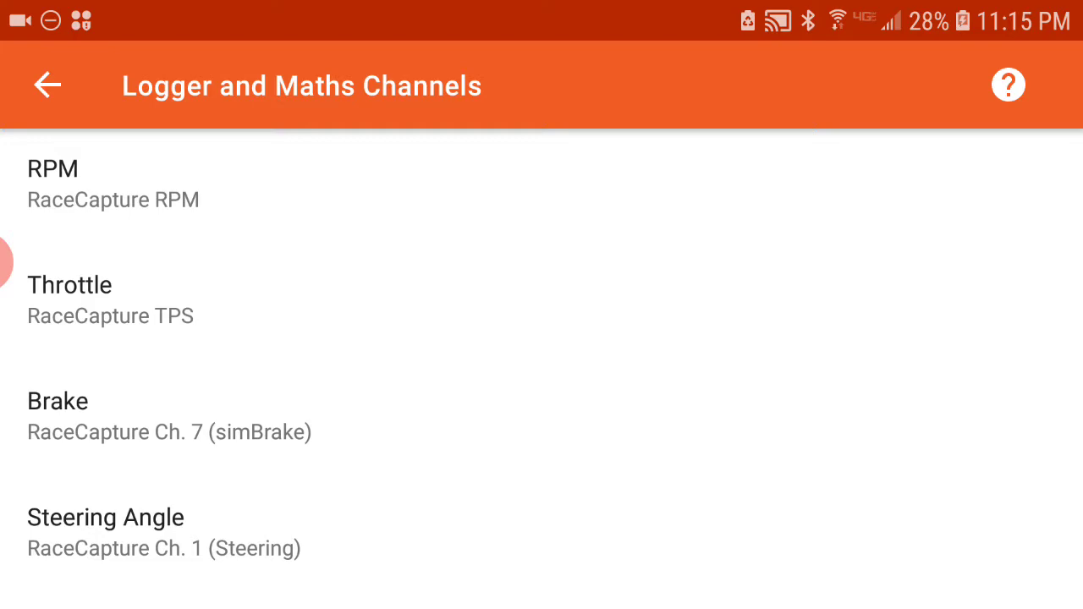
pyautogui.scroll(-3)
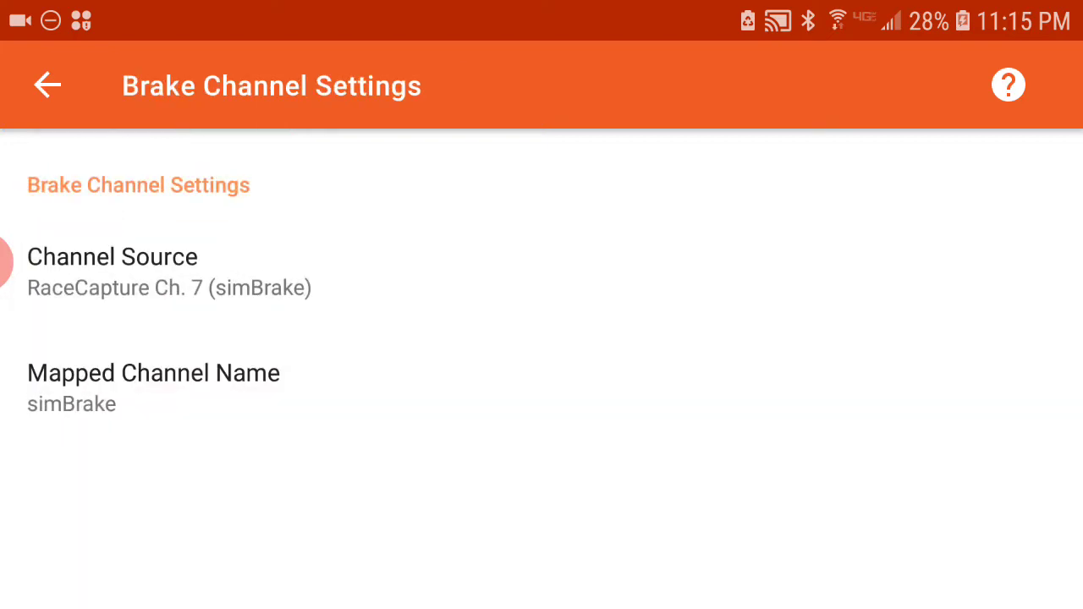
pyautogui.click(112, 271)
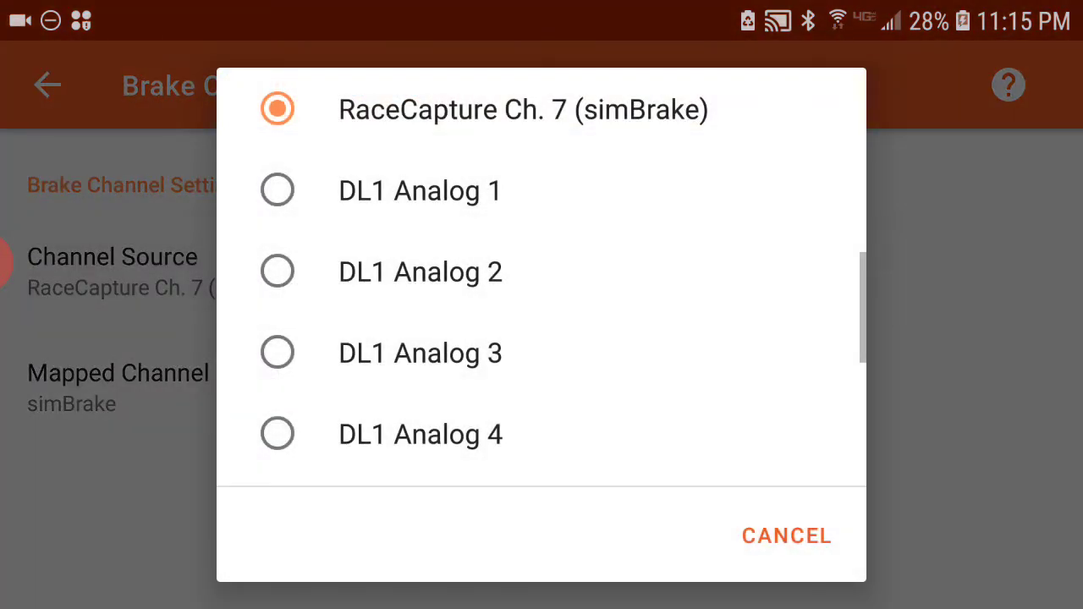
pyautogui.scroll(-3)
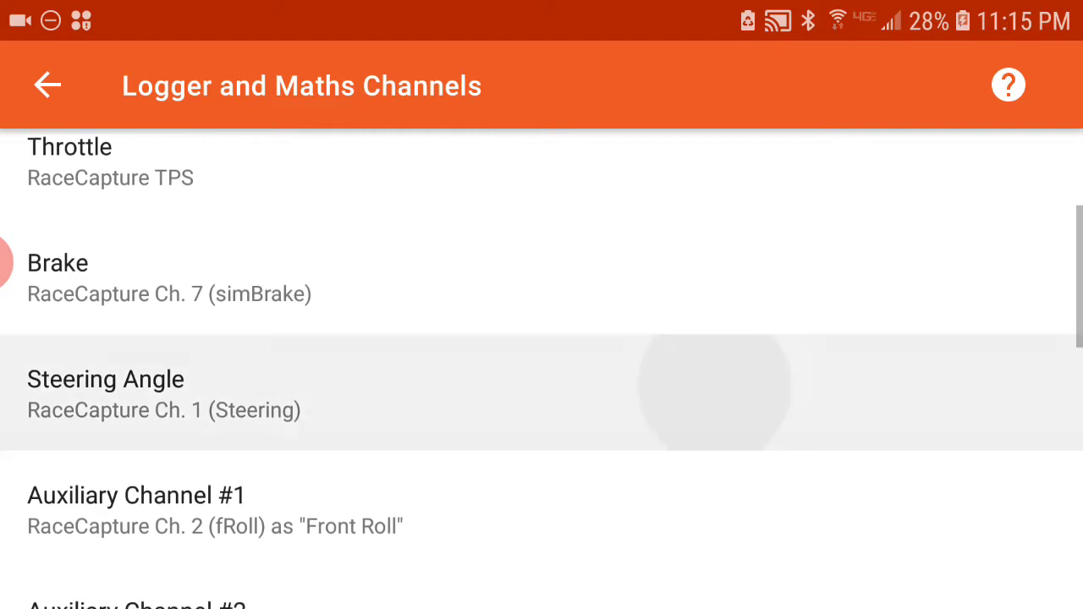
# Step: Bring up Maths Channel #2's expression (SPEED ^ 2 / ACCEL_X), currently evaluating to Error
pyautogui.scroll(-3)
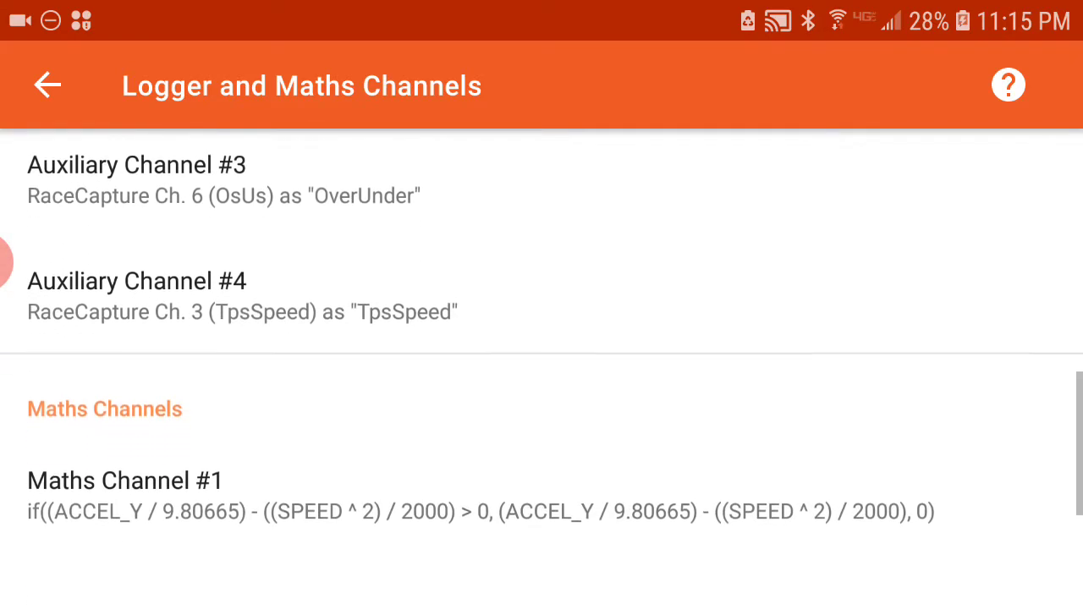
pyautogui.scroll(-3)
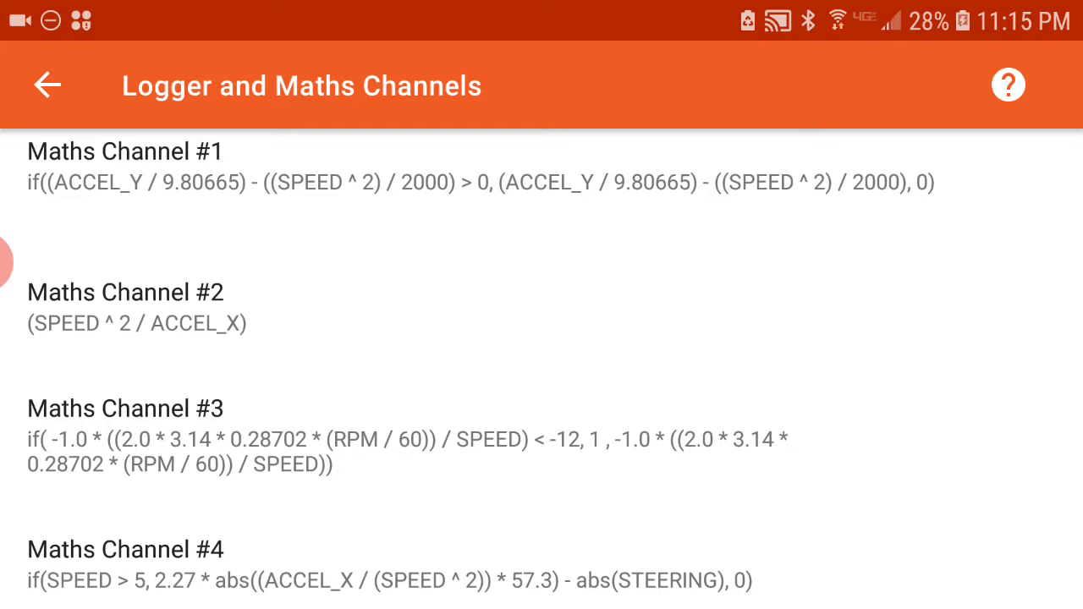
pyautogui.click(211, 304)
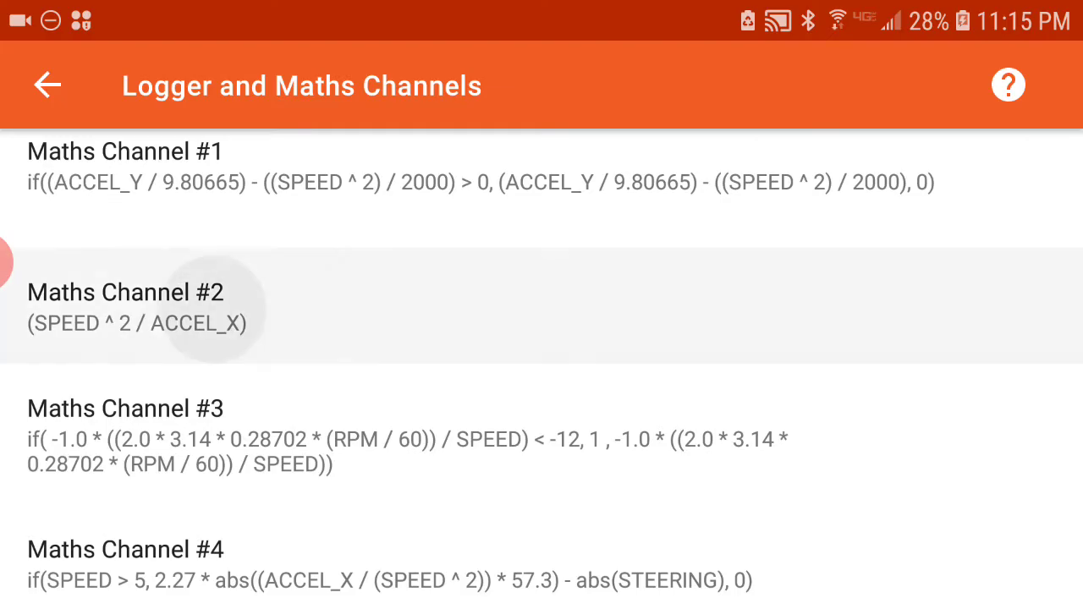
pyautogui.click(125, 305)
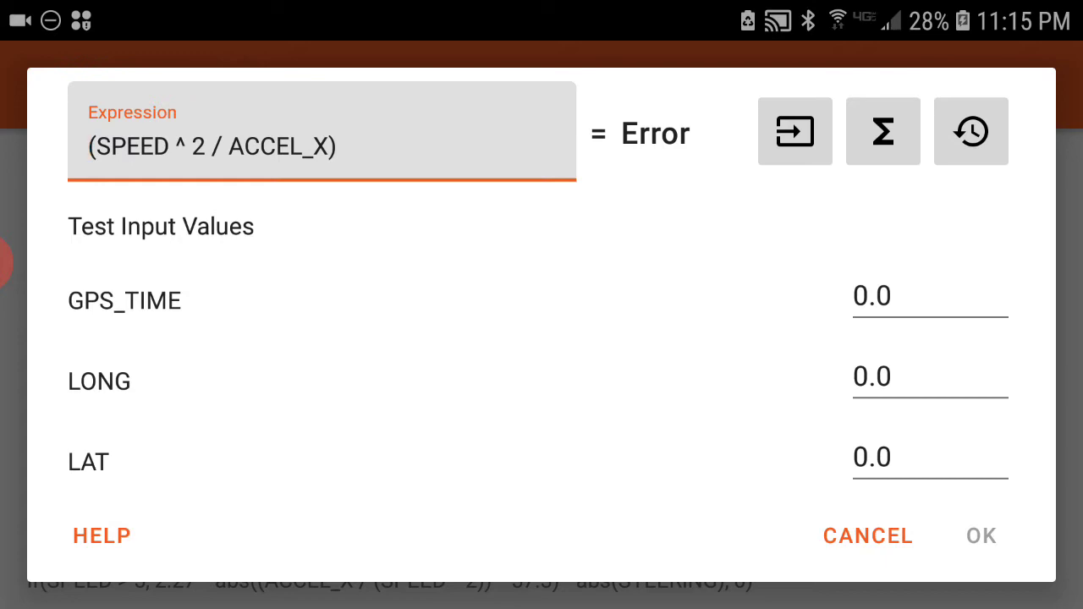
# Step: Insert the ROLL channel so the expression reads ROLL(SPEED ^ 2 / ACCEL_X)
pyautogui.click(795, 132)
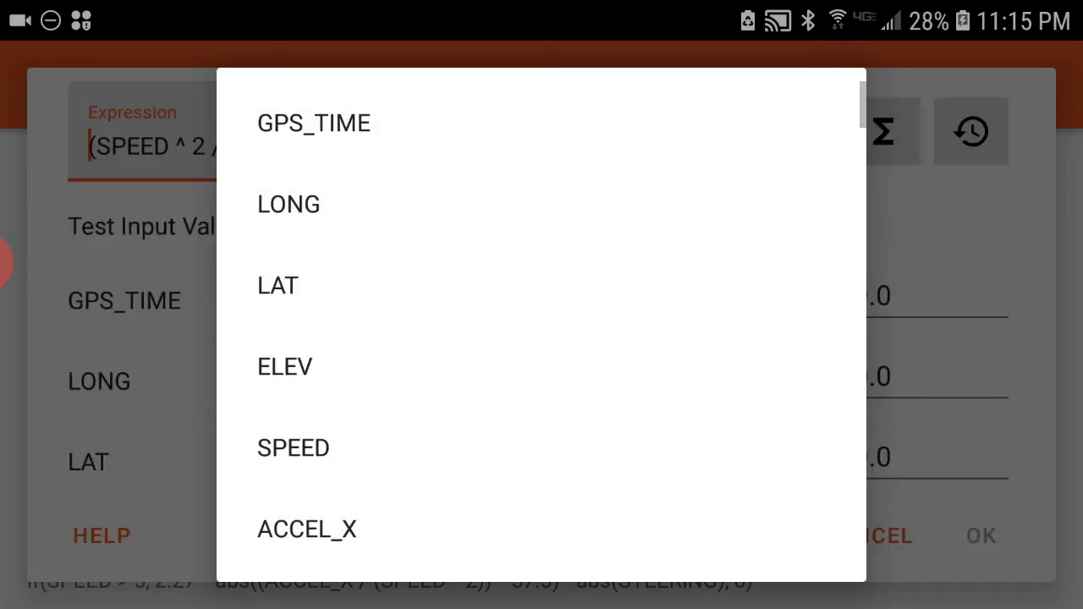
pyautogui.scroll(-3)
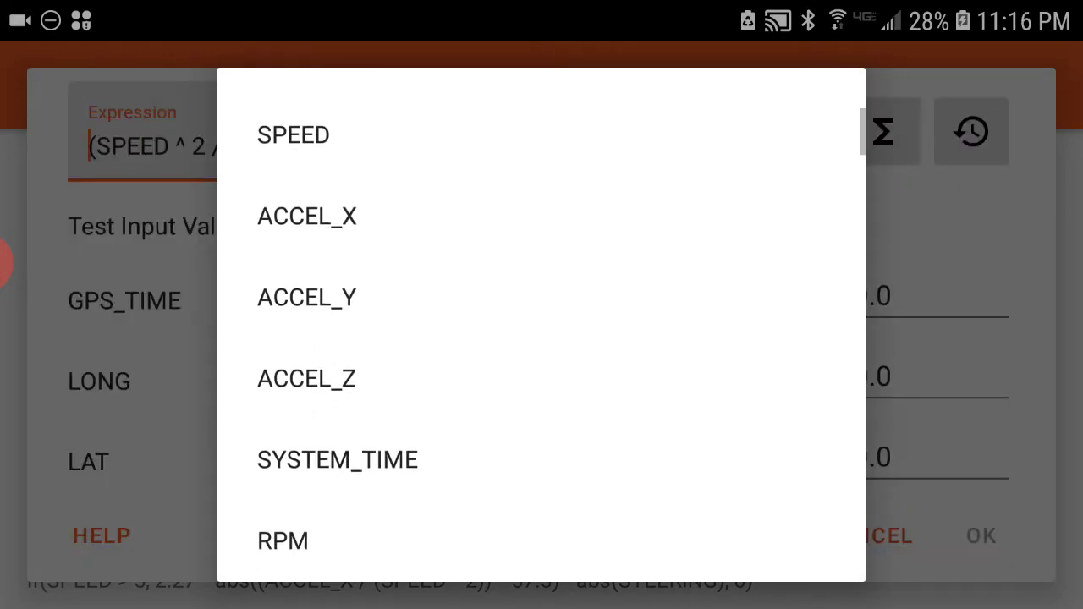
pyautogui.scroll(-3)
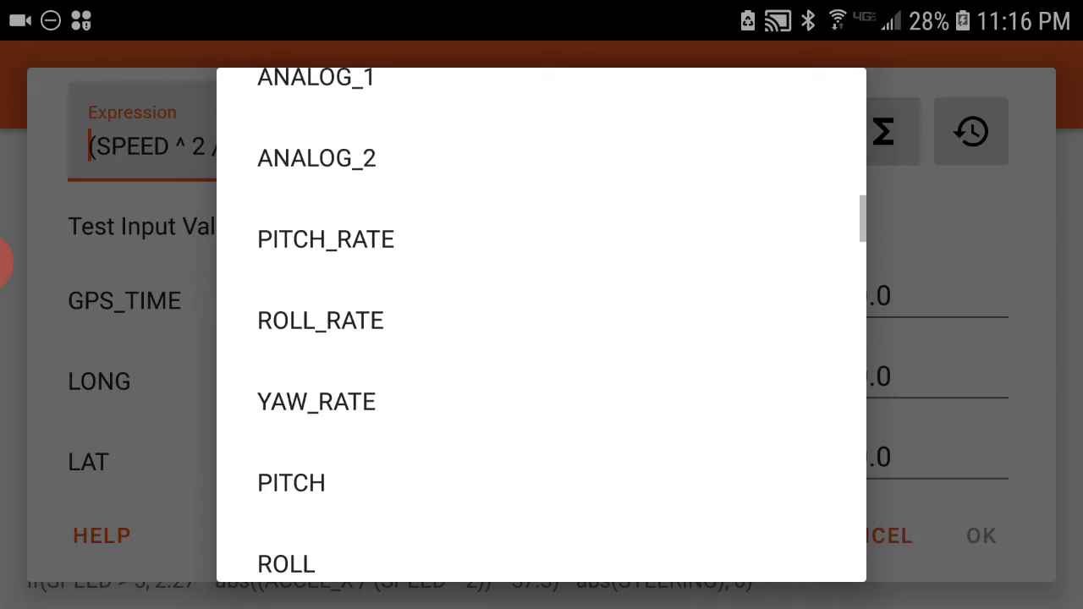
pyautogui.scroll(-3)
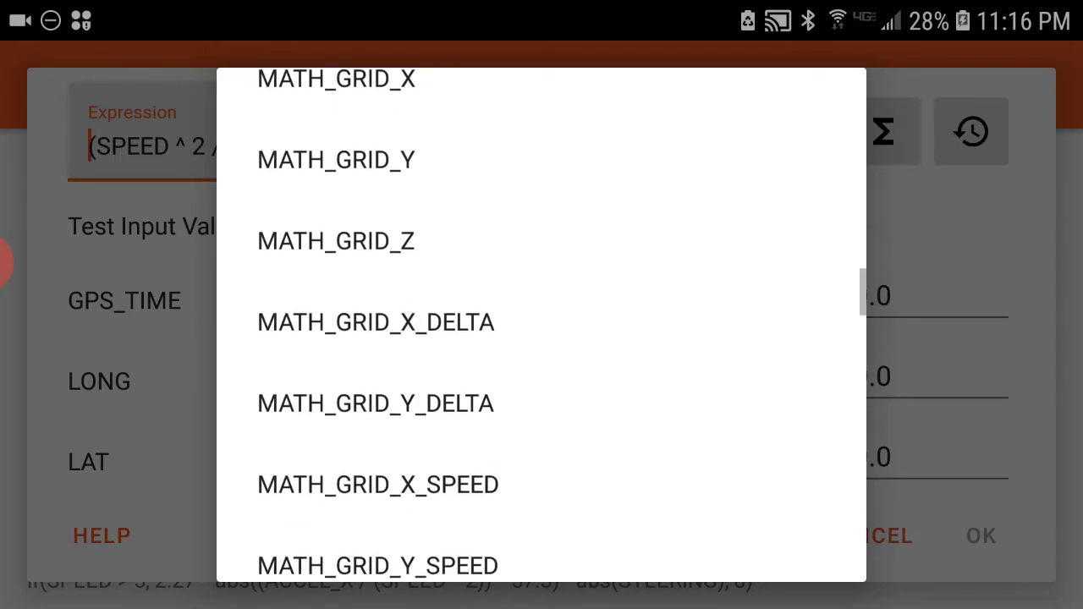
pyautogui.scroll(-3)
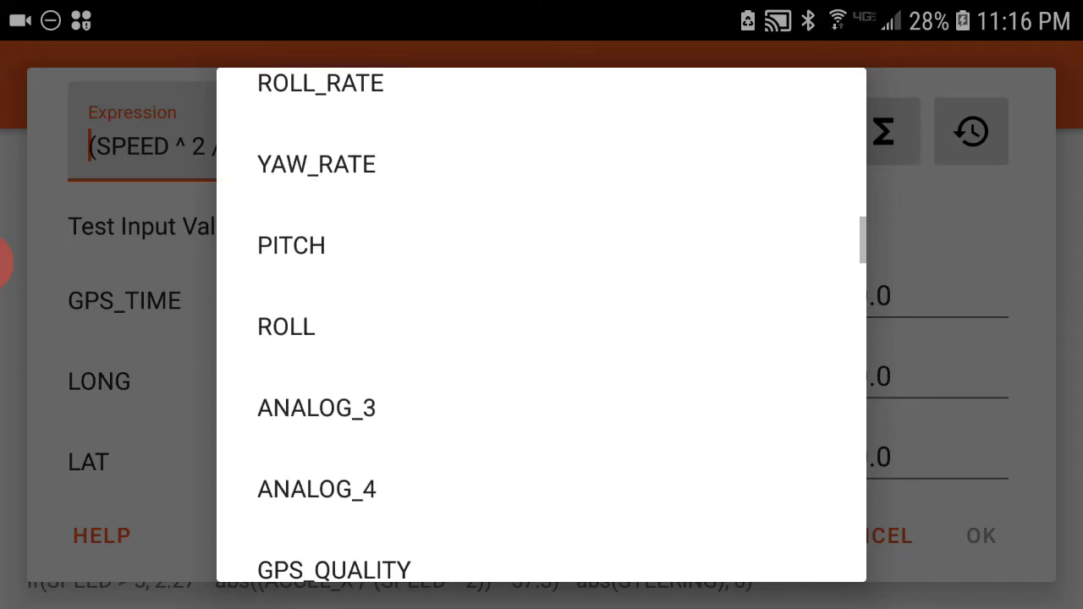
pyautogui.click(286, 326)
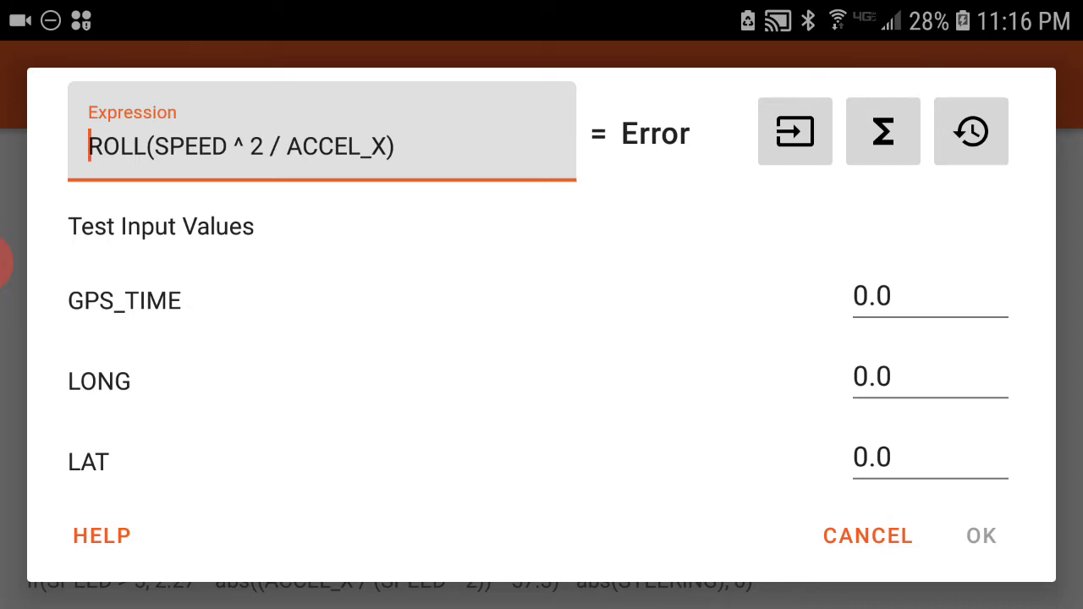
# Step: Browse the Σ list of available operators and functions without inserting any
pyautogui.click(884, 132)
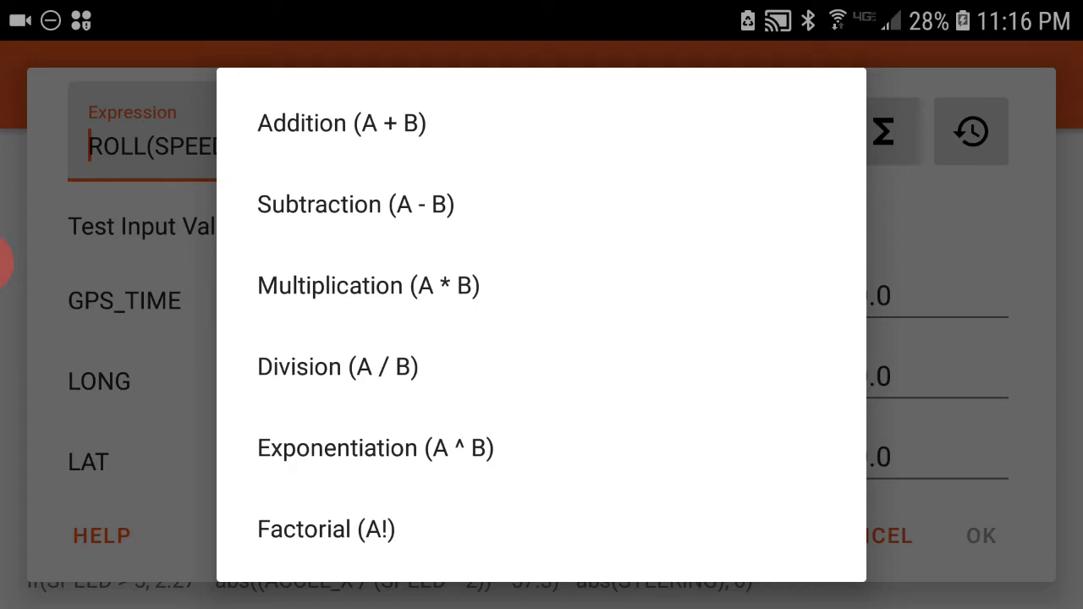
pyautogui.scroll(-3)
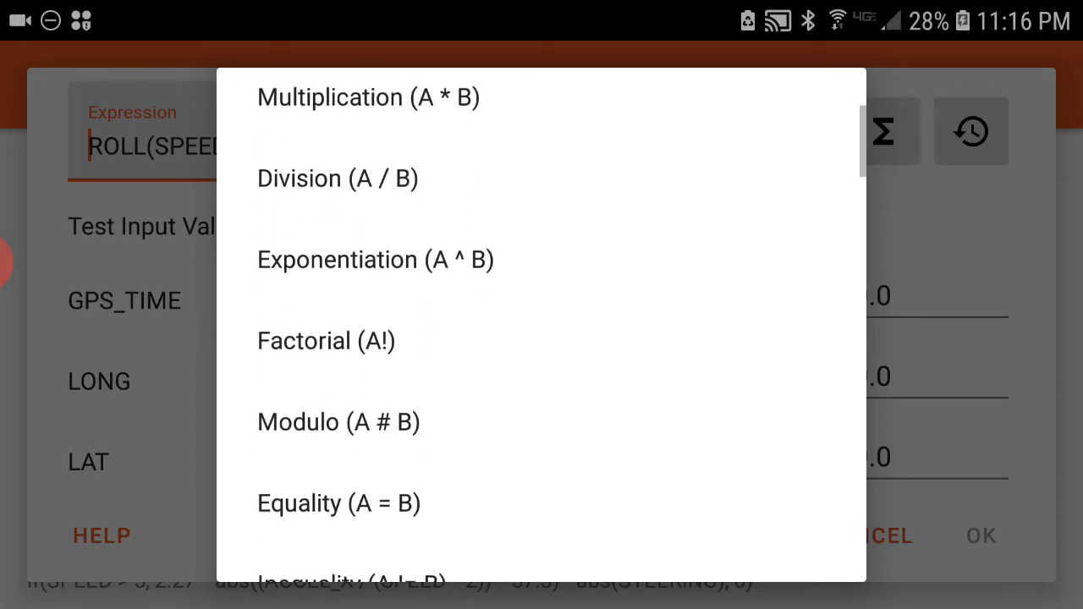
pyautogui.scroll(-3)
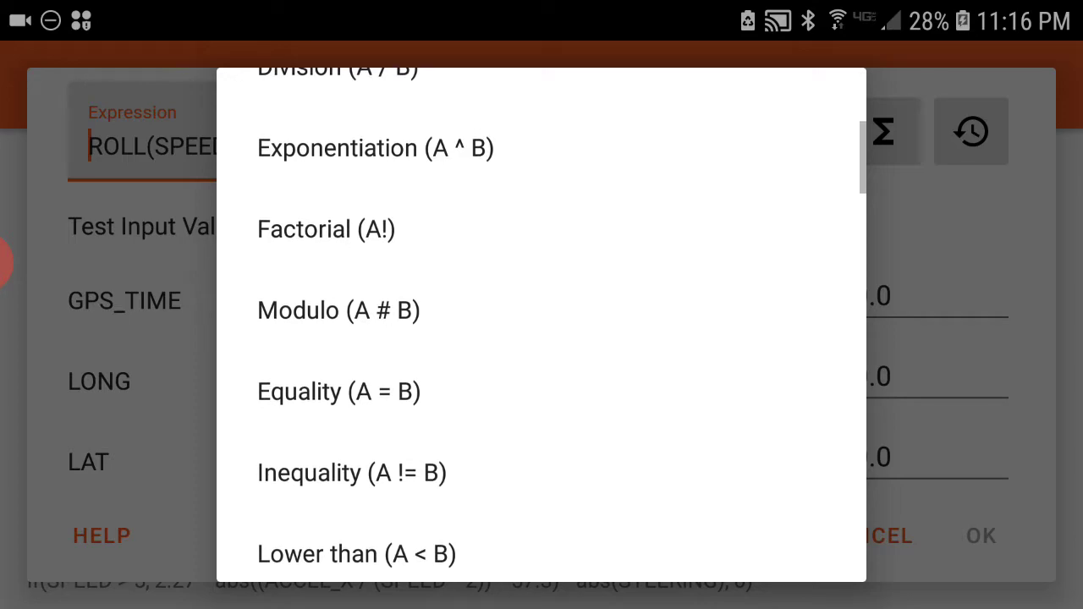
pyautogui.scroll(-3)
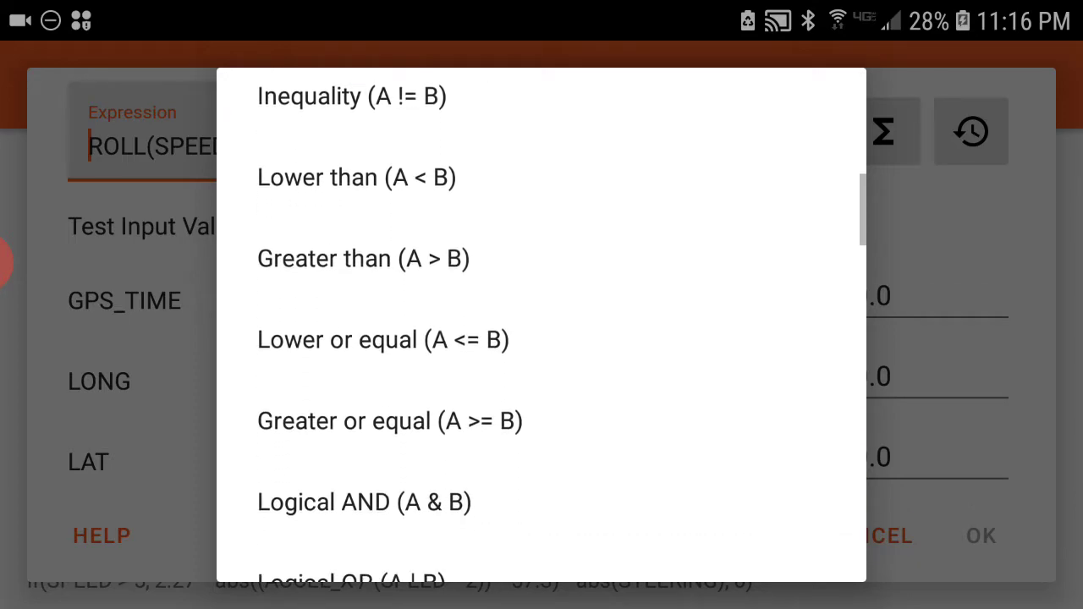
pyautogui.scroll(-3)
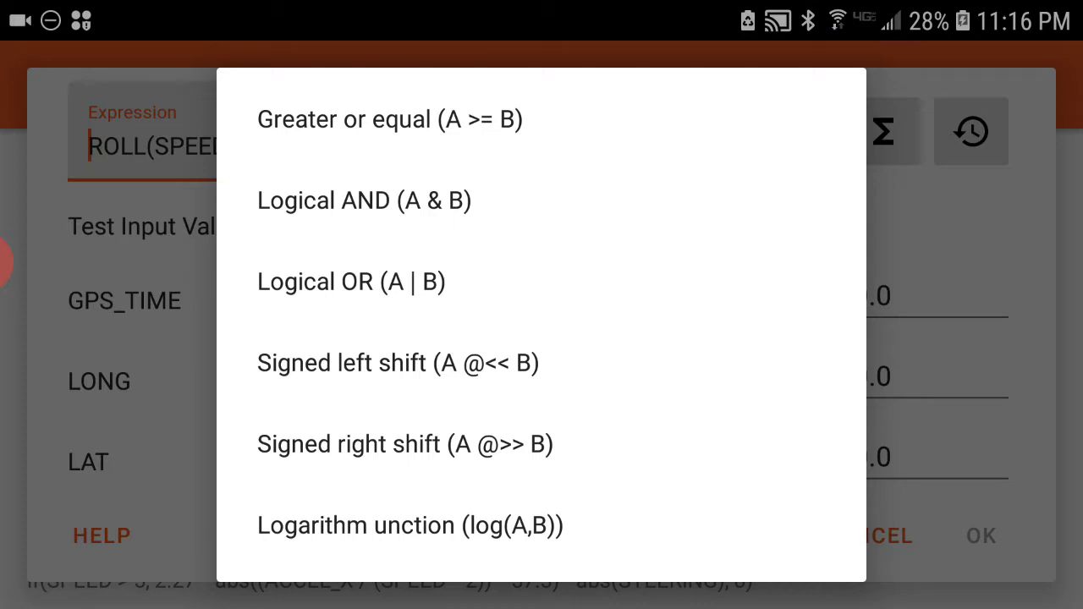
pyautogui.scroll(-3)
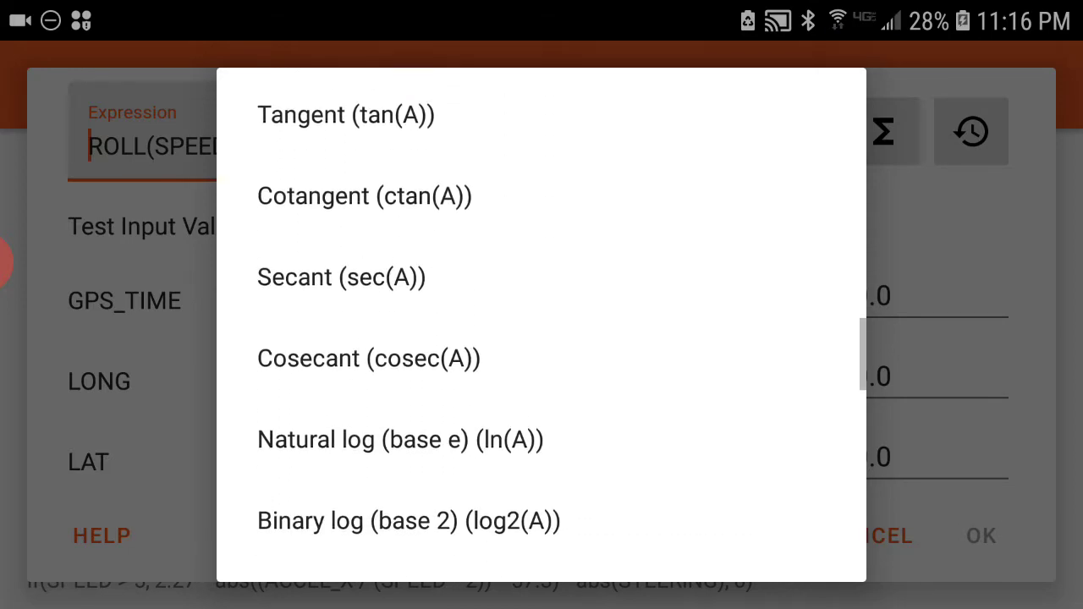
pyautogui.scroll(-3)
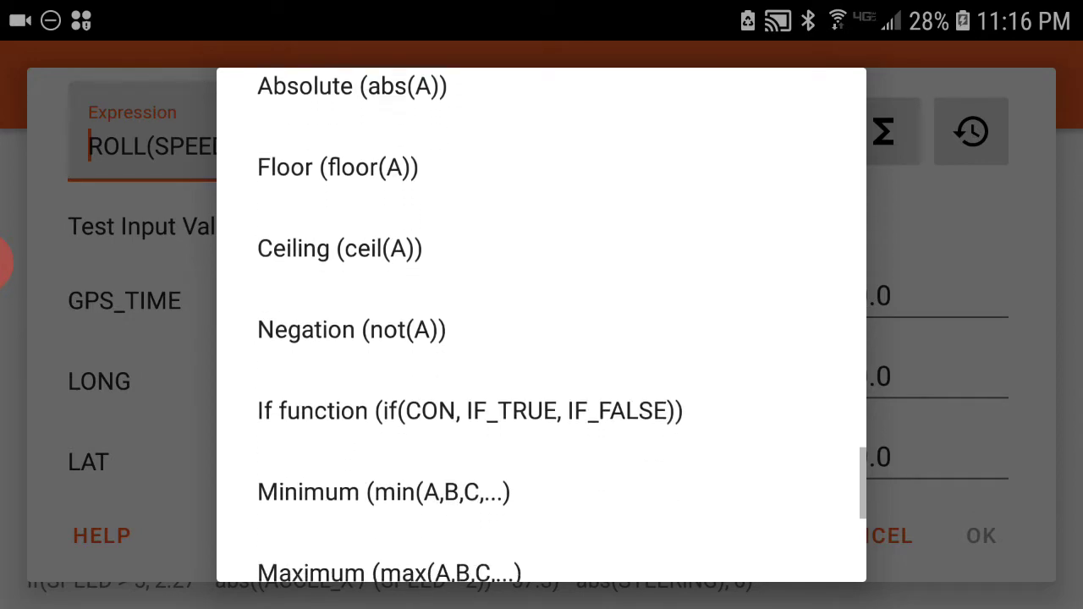
pyautogui.scroll(-3)
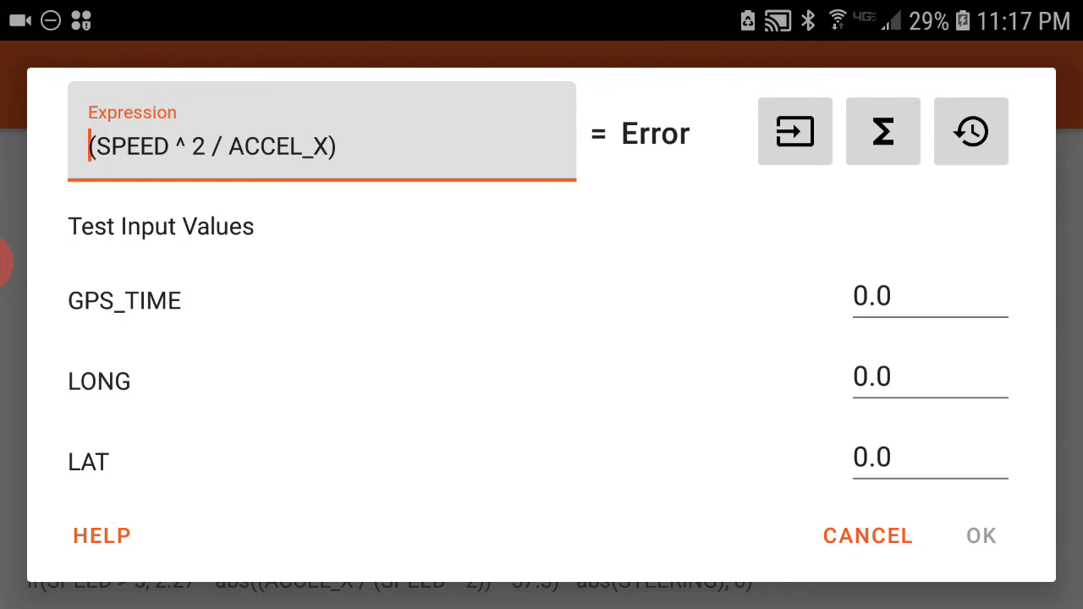
pyautogui.click(866, 535)
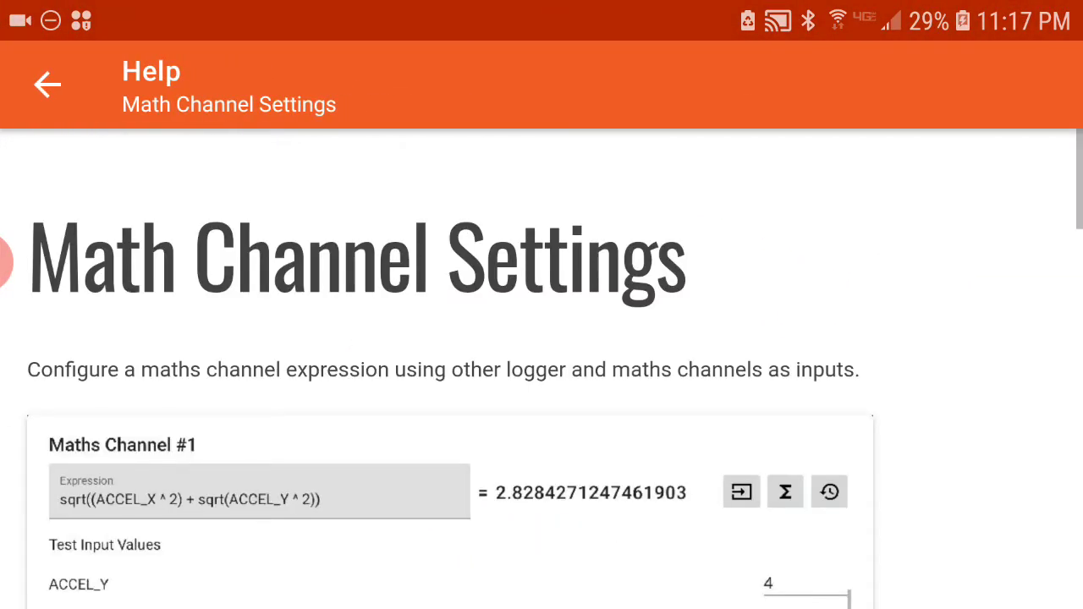
pyautogui.scroll(-3)
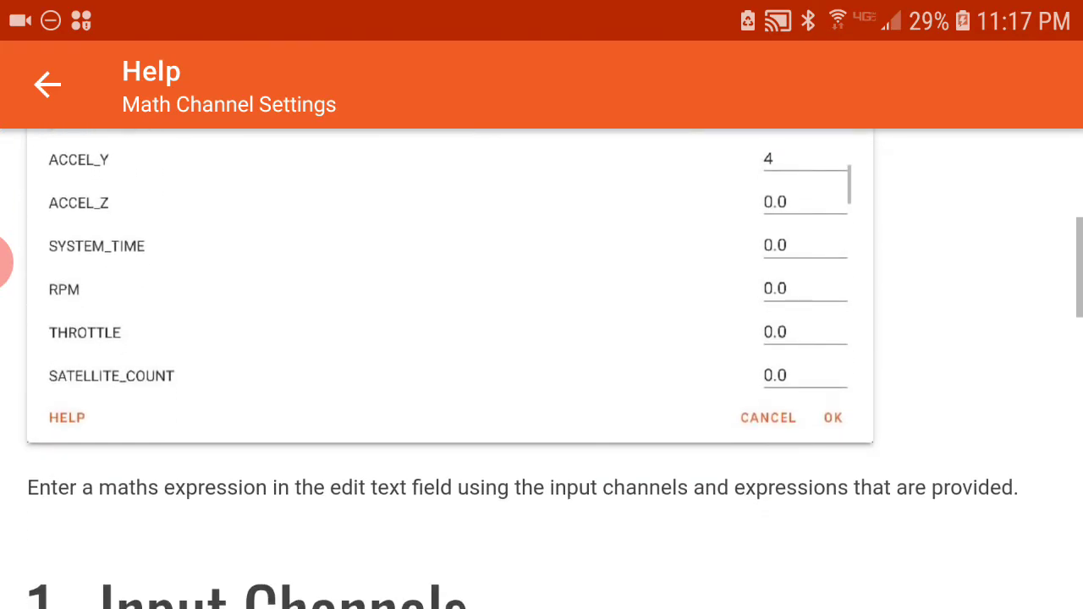
pyautogui.scroll(-3)
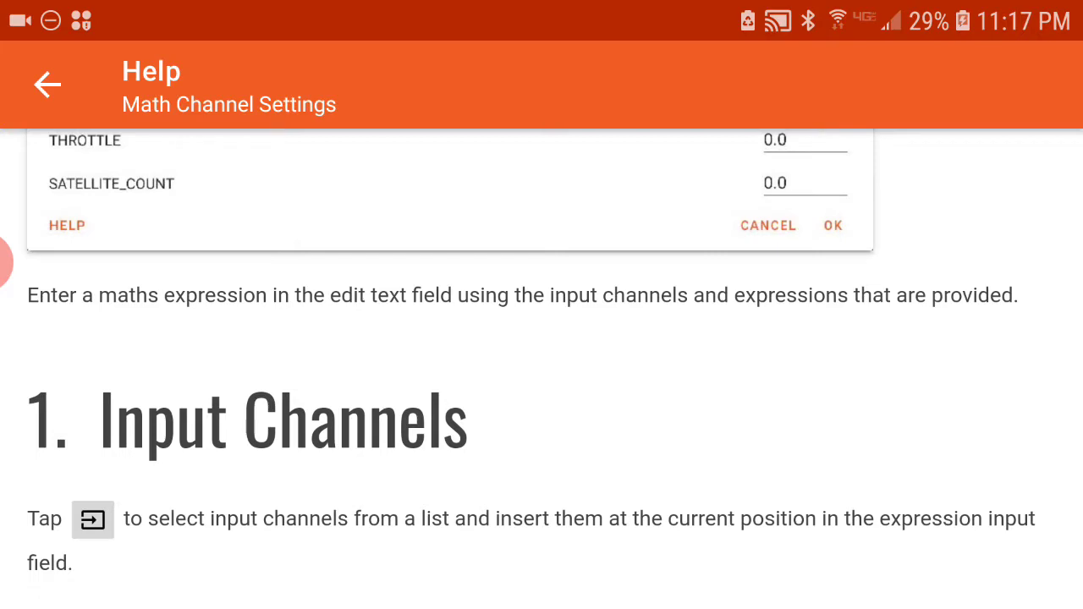
pyautogui.click(47, 84)
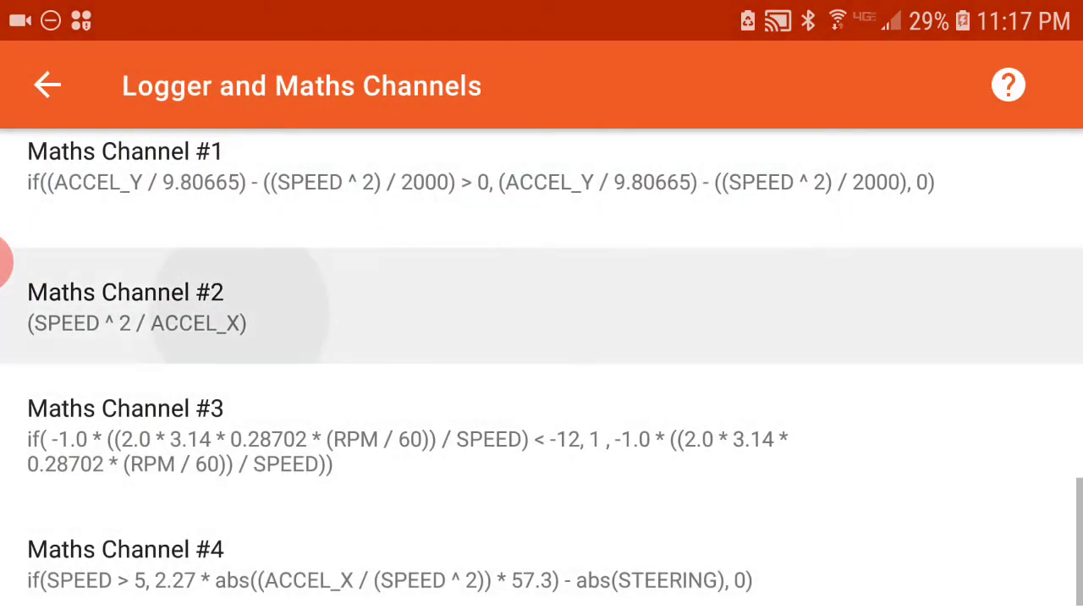
pyautogui.click(125, 305)
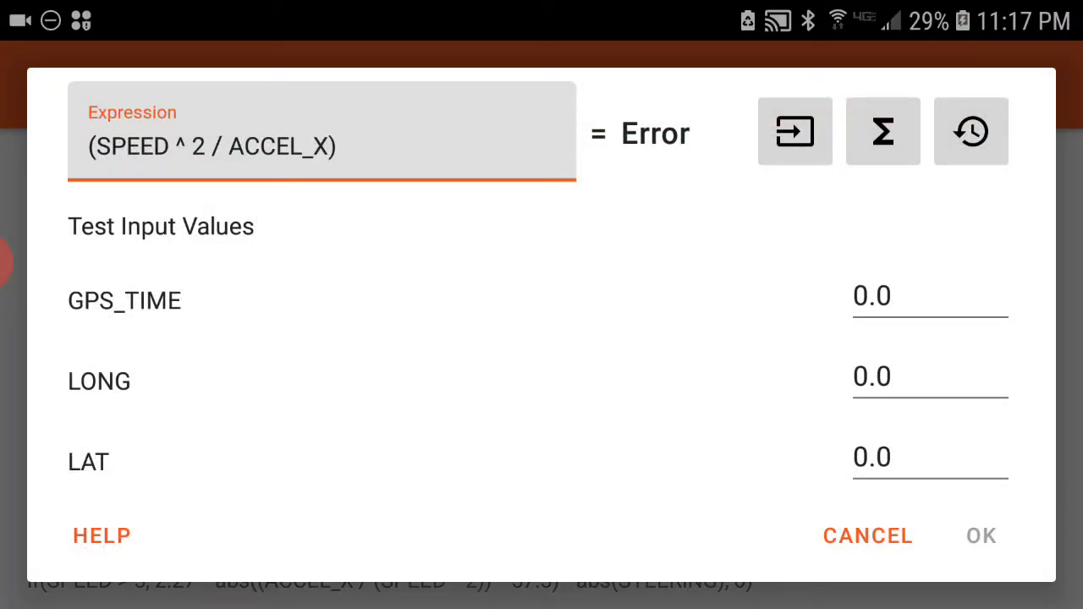
# Step: Remove the surrounding parentheses so the expression reads SPEED ^ 2 / ACCEL_X
pyautogui.click(173, 145)
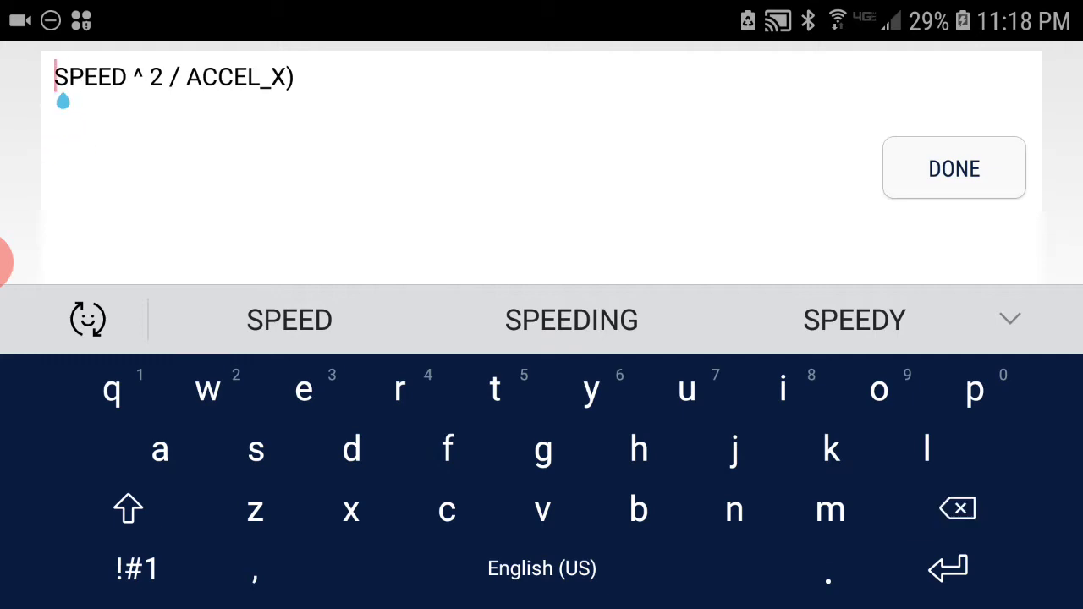
pyautogui.press('Backspace')
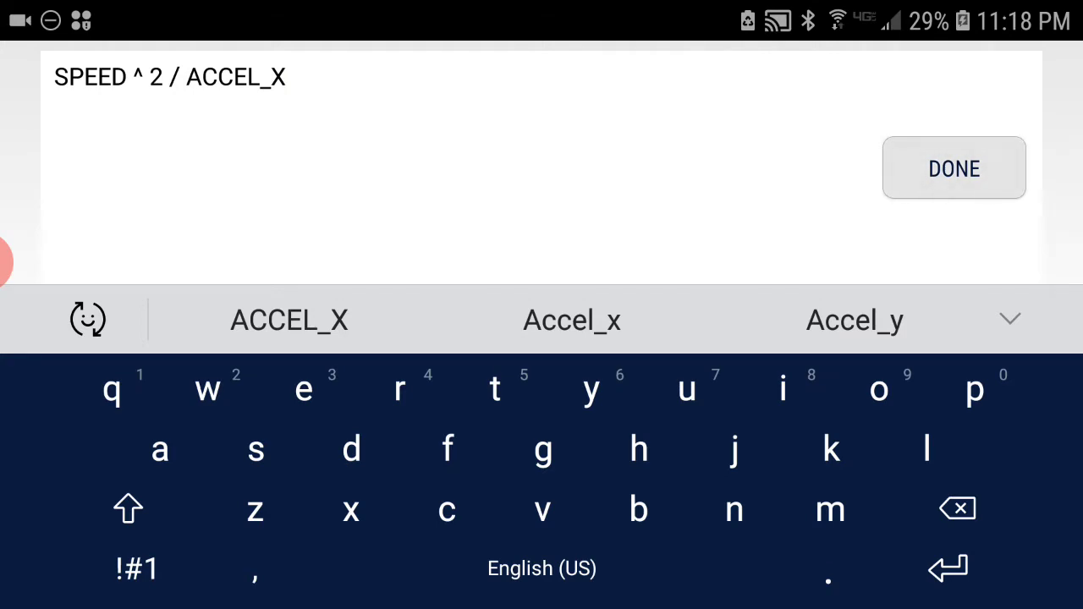
pyautogui.click(954, 167)
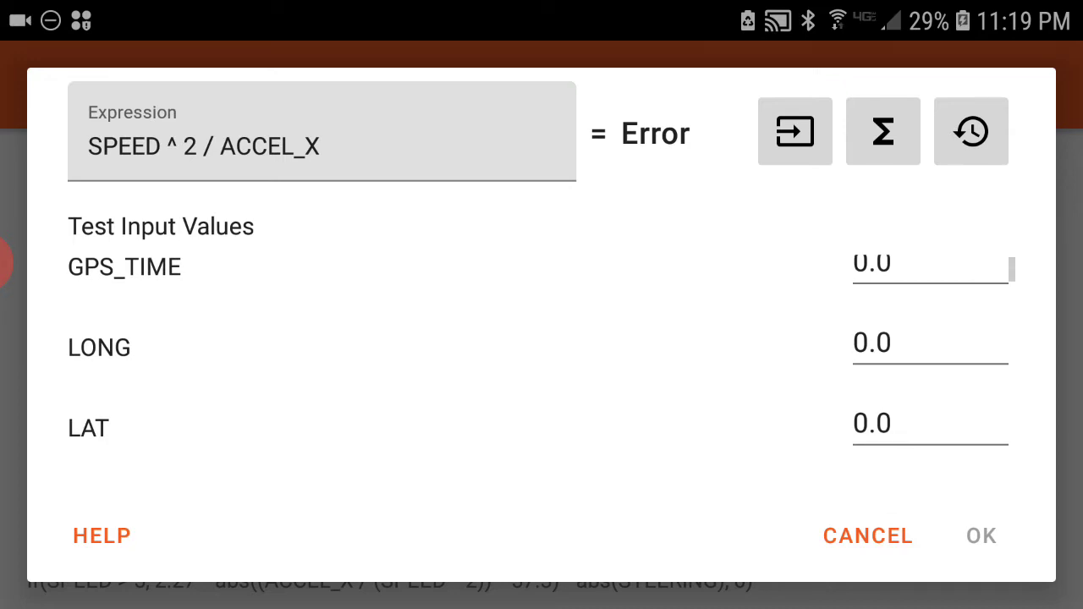
# Step: Set the ACCEL_X and SPEED test inputs to 1 so the expression evaluates to 1.0
pyautogui.scroll(-3)
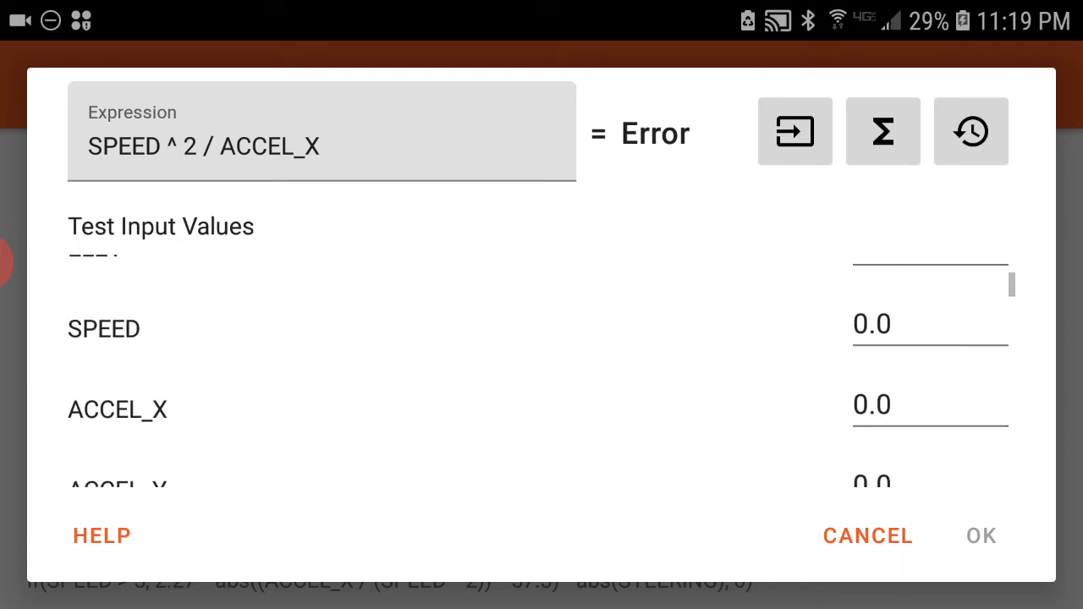
pyautogui.click(930, 325)
pyautogui.write('1')
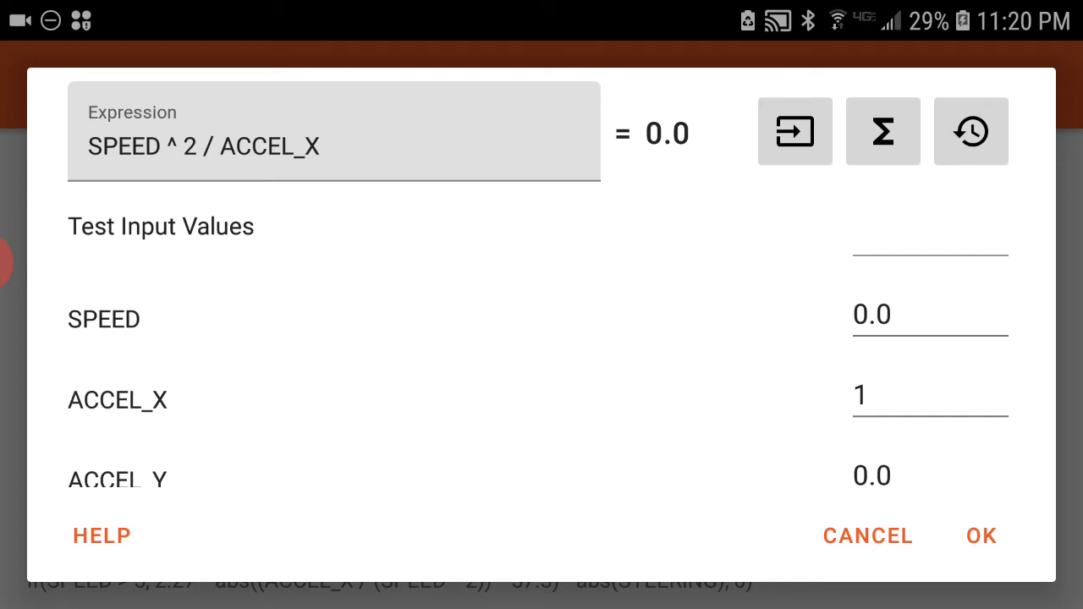
pyautogui.click(929, 313)
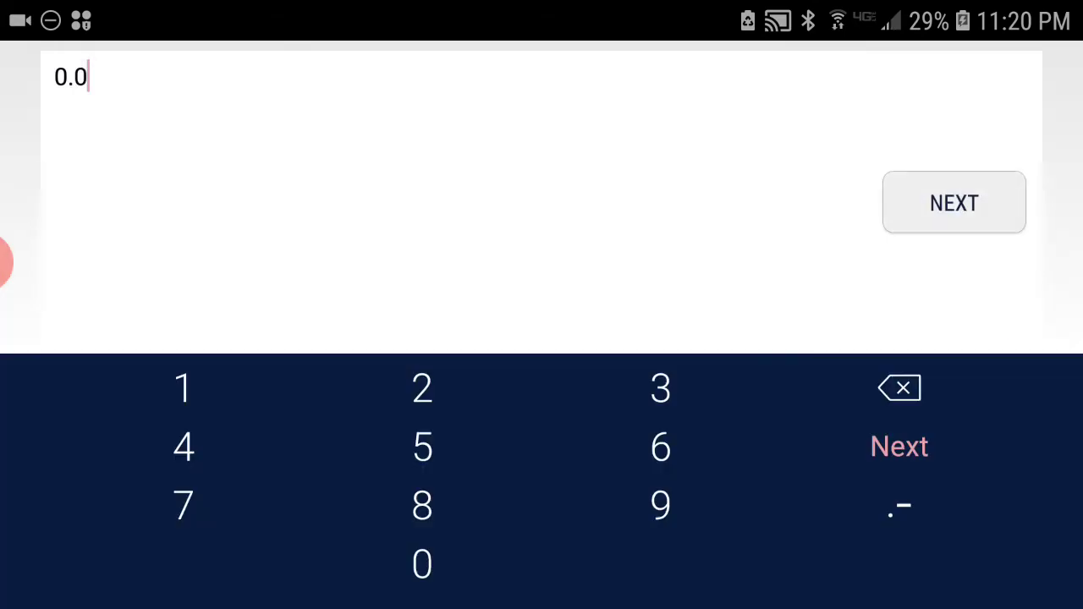
pyautogui.click(183, 385)
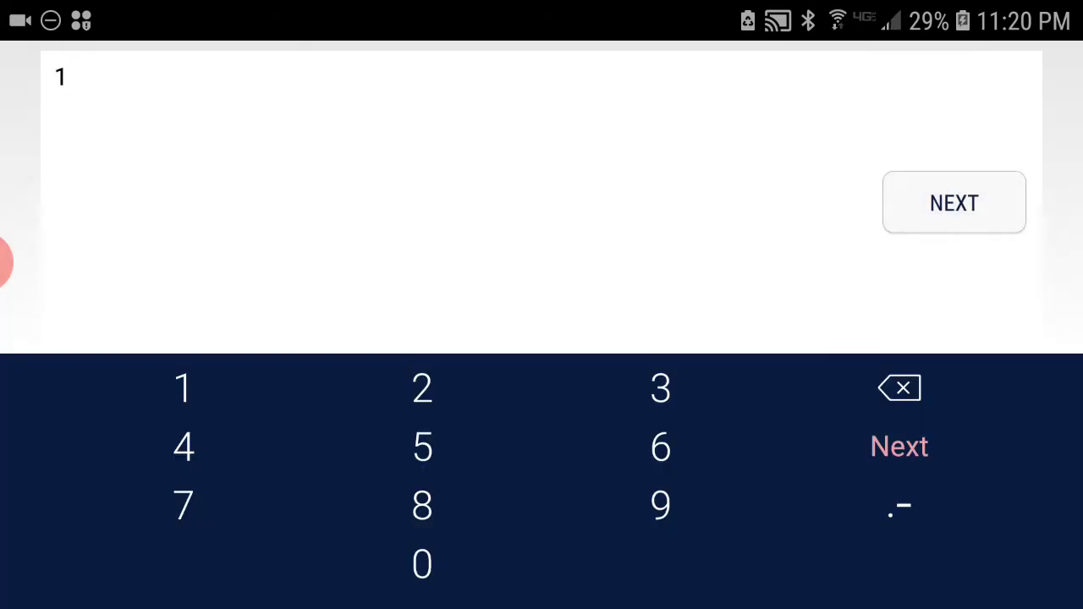
pyautogui.click(955, 203)
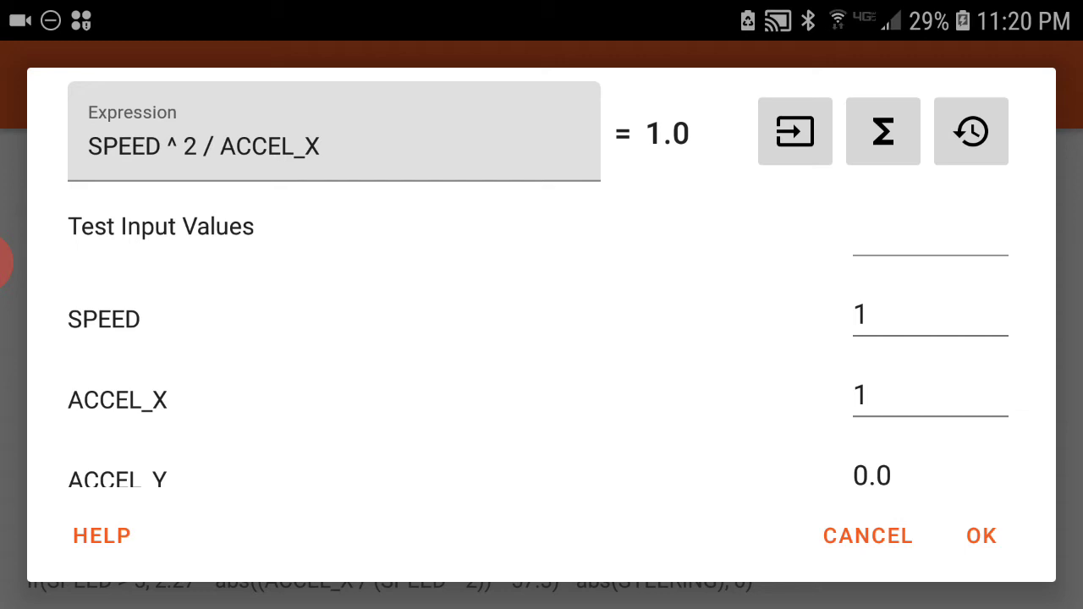
pyautogui.click(335, 132)
pyautogui.write(')')
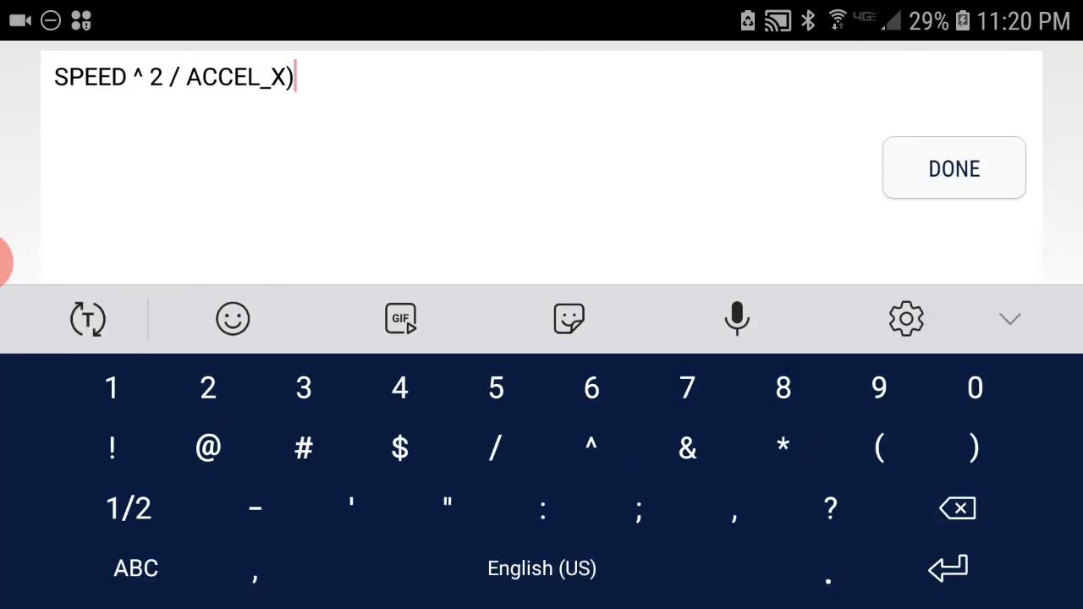
# Step: Try ACCEL_X) and then the constant .50 as the divisor of SPEED ^ 2
pyautogui.click(954, 168)
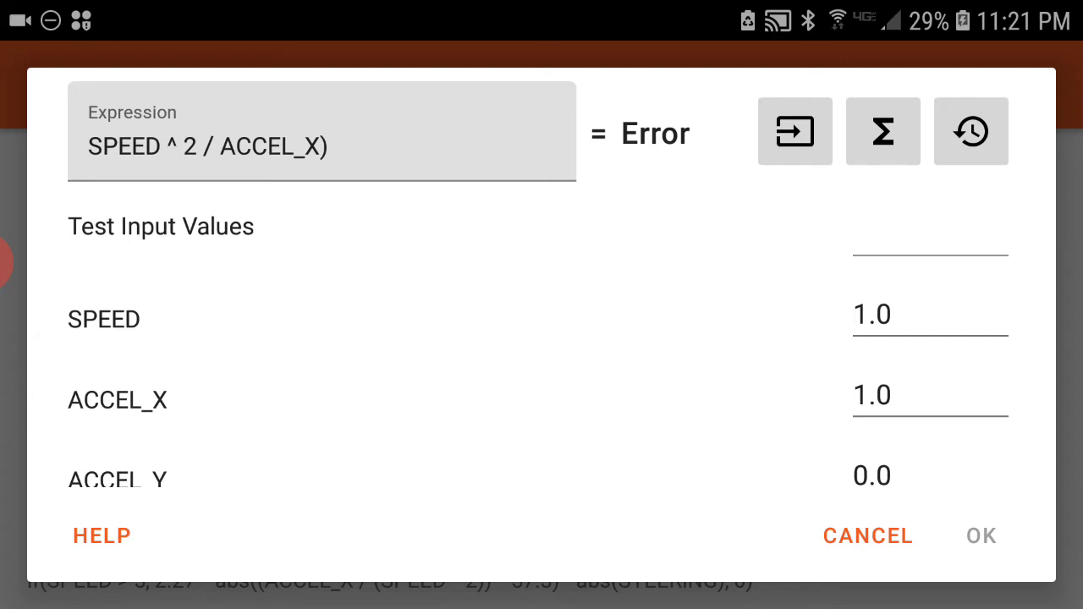
pyautogui.click(322, 146)
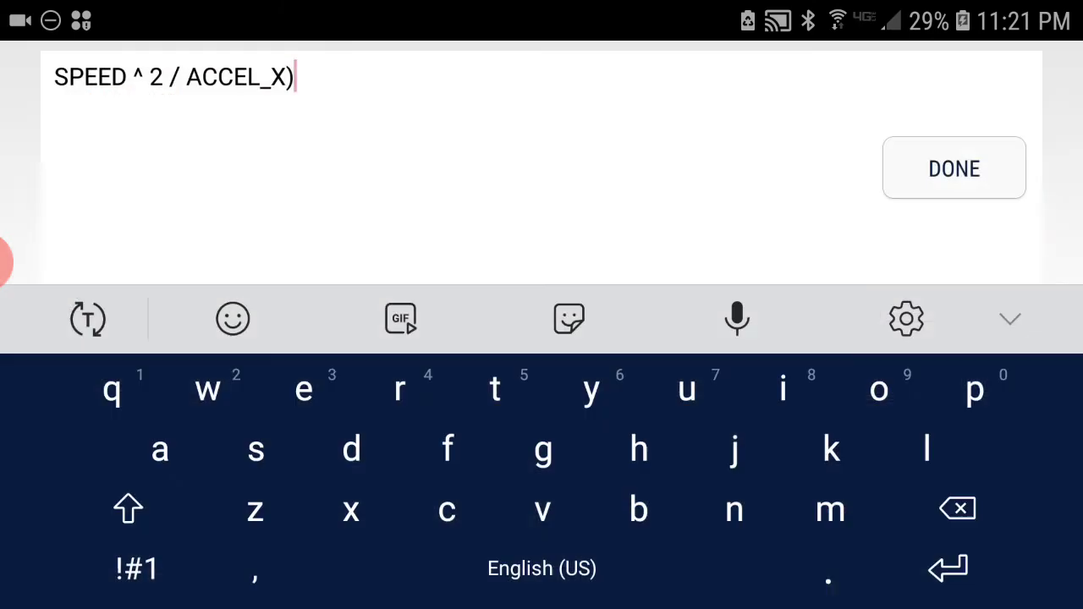
pyautogui.press('Backspace')
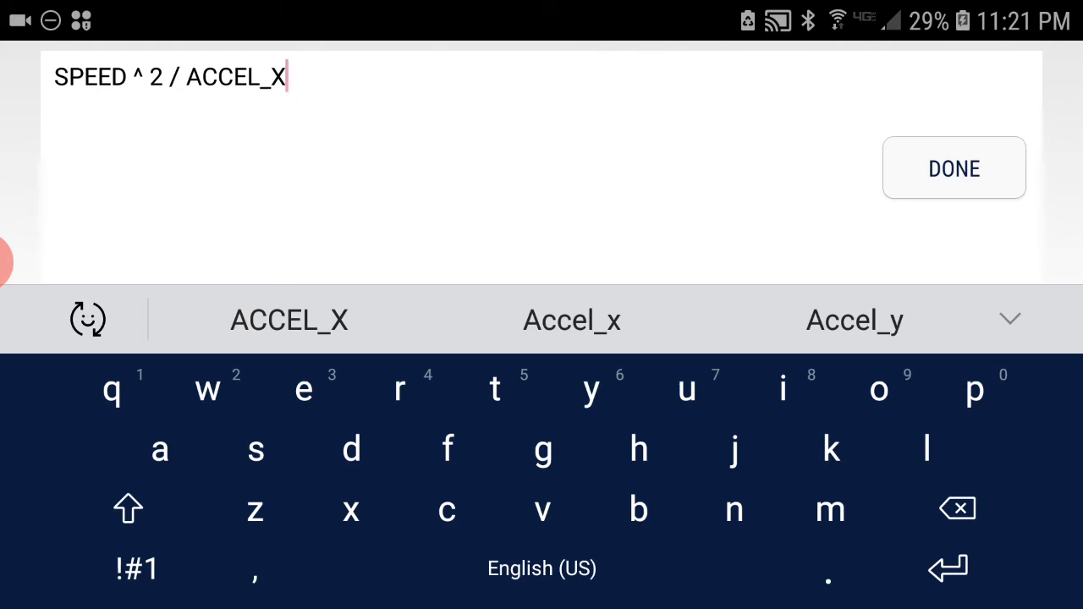
pyautogui.click(956, 508)
pyautogui.write('.50')
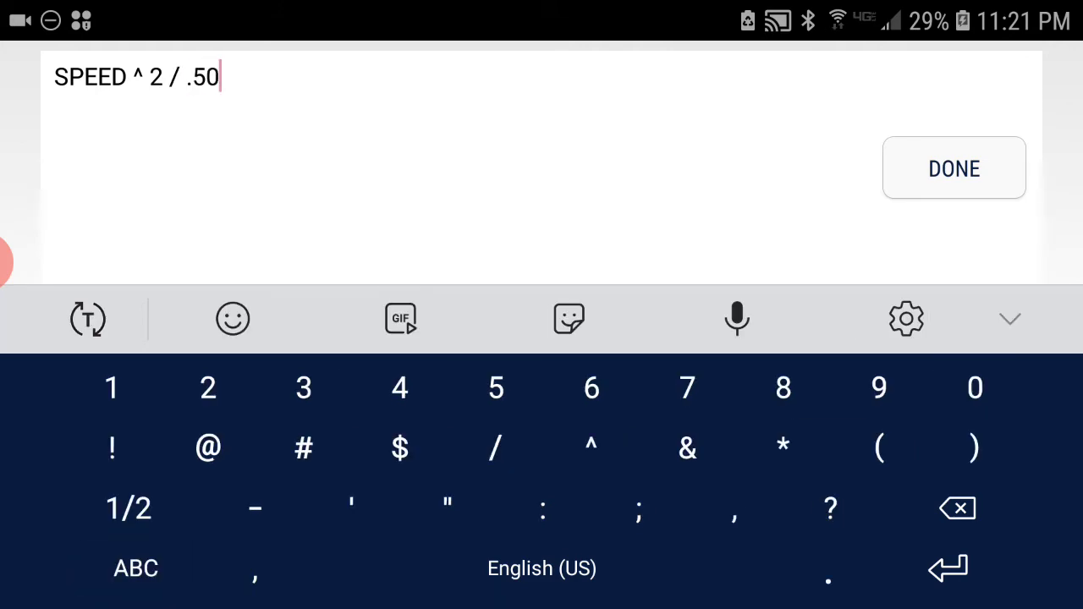
pyautogui.click(955, 168)
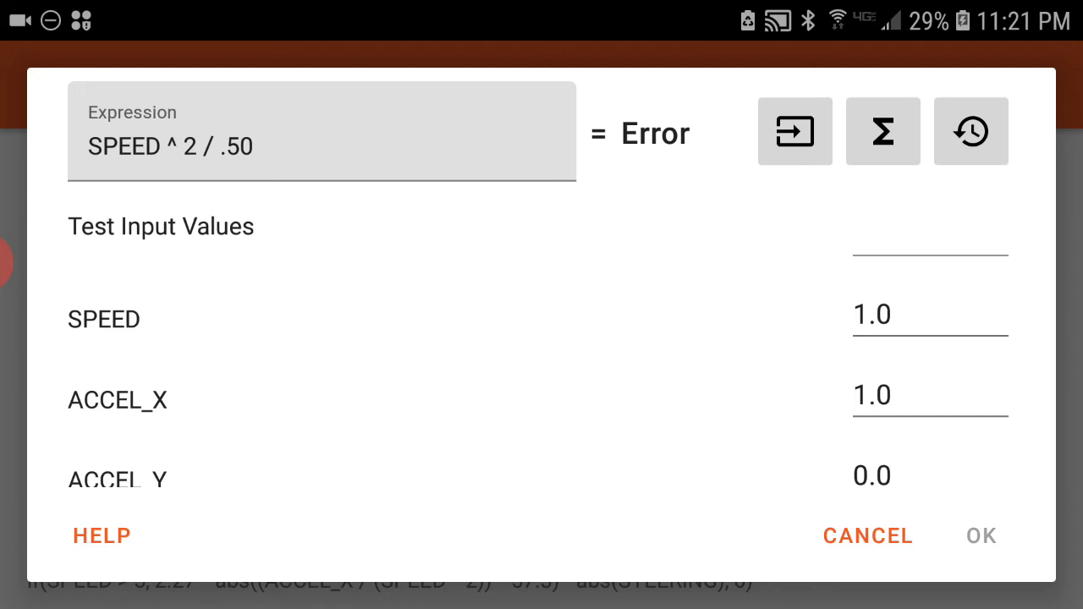
# Step: Try 0.50 as divisor, then delete it, leaving SPEED ^ 2 / erroring
pyautogui.click(321, 144)
pyautogui.write('0')
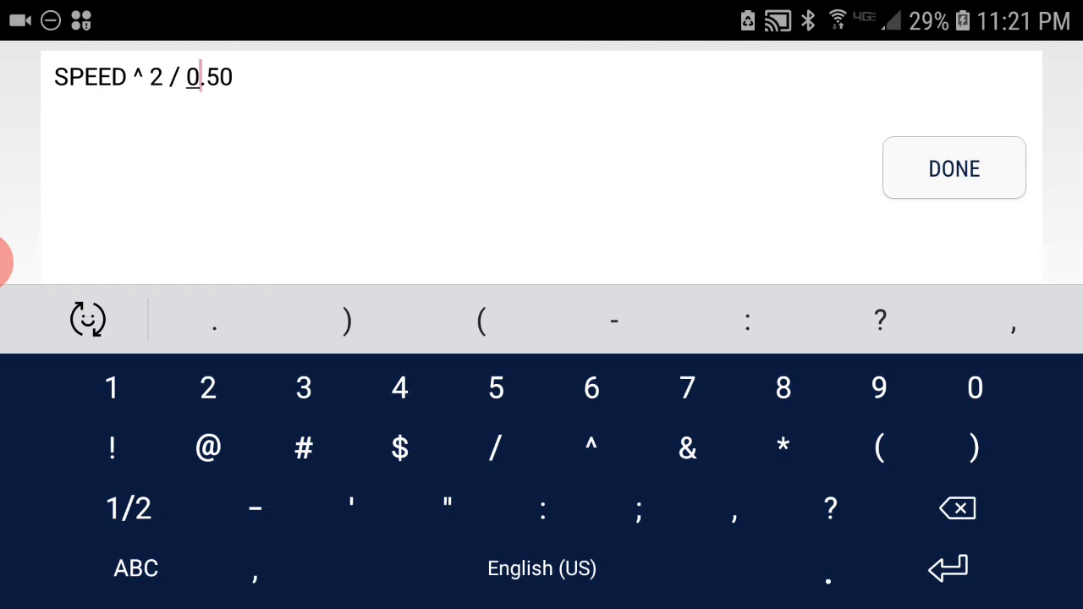
pyautogui.click(954, 167)
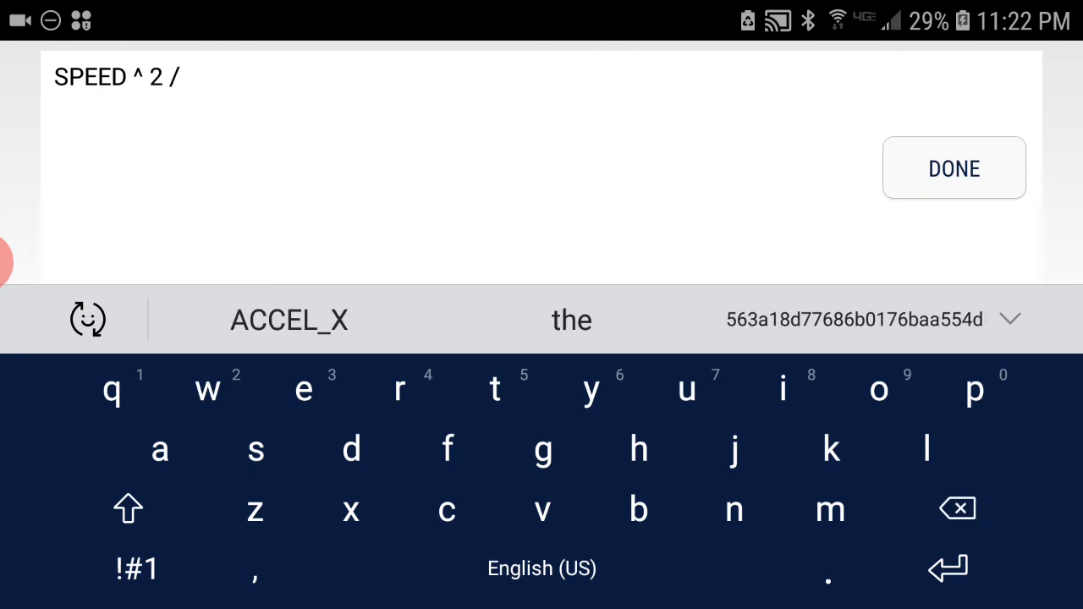
pyautogui.click(955, 168)
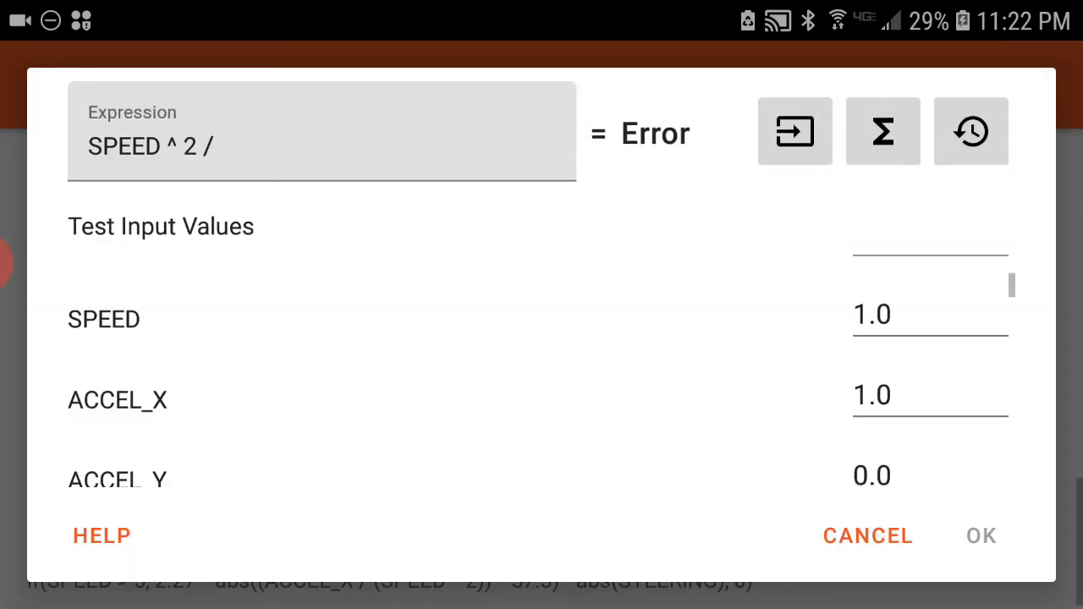
# Step: Reinsert ACCEL_X to define Maths Channel #2 as SPEED ^ 2 / ACCEL_X and leave the settings
pyautogui.click(322, 146)
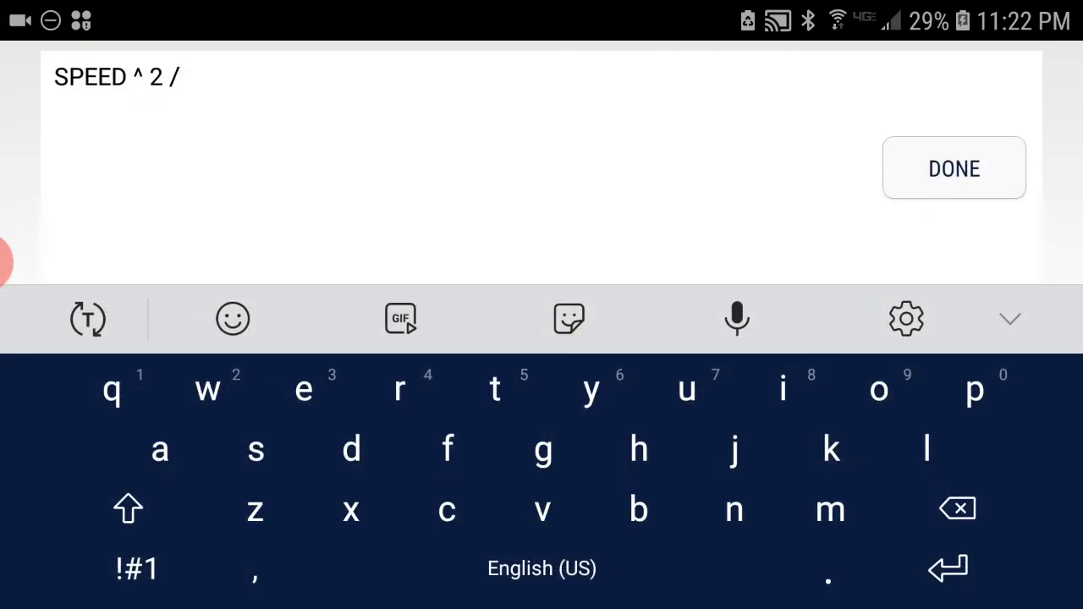
pyautogui.click(954, 167)
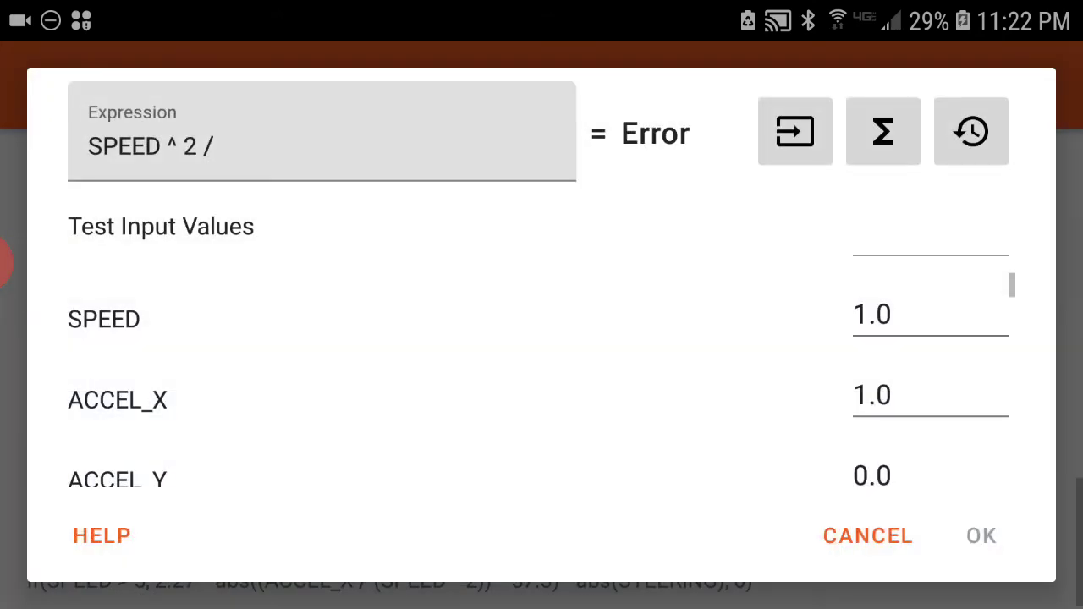
pyautogui.click(793, 132)
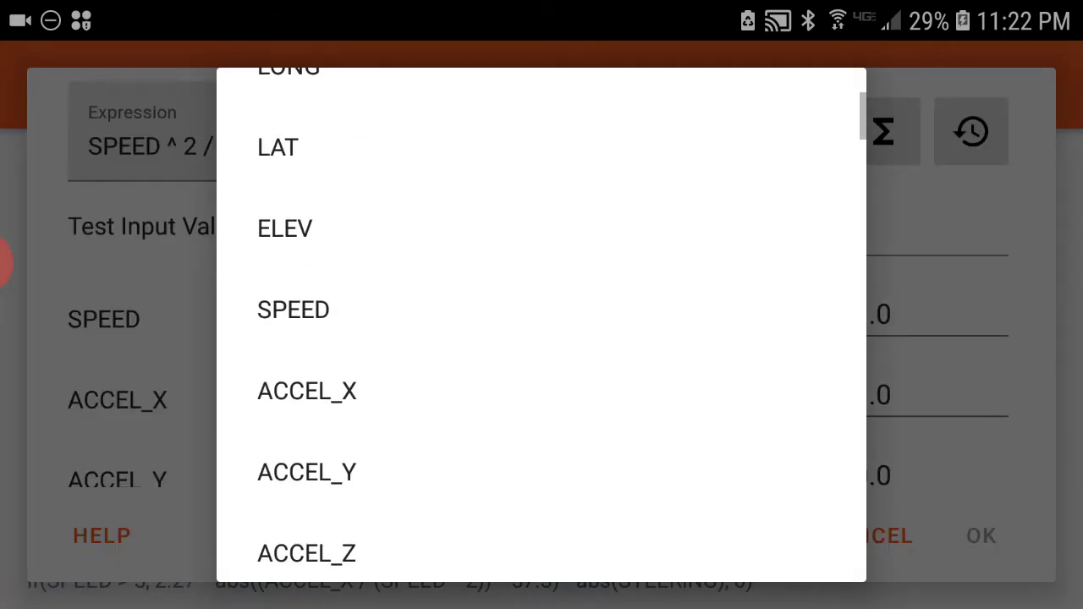
pyautogui.click(307, 390)
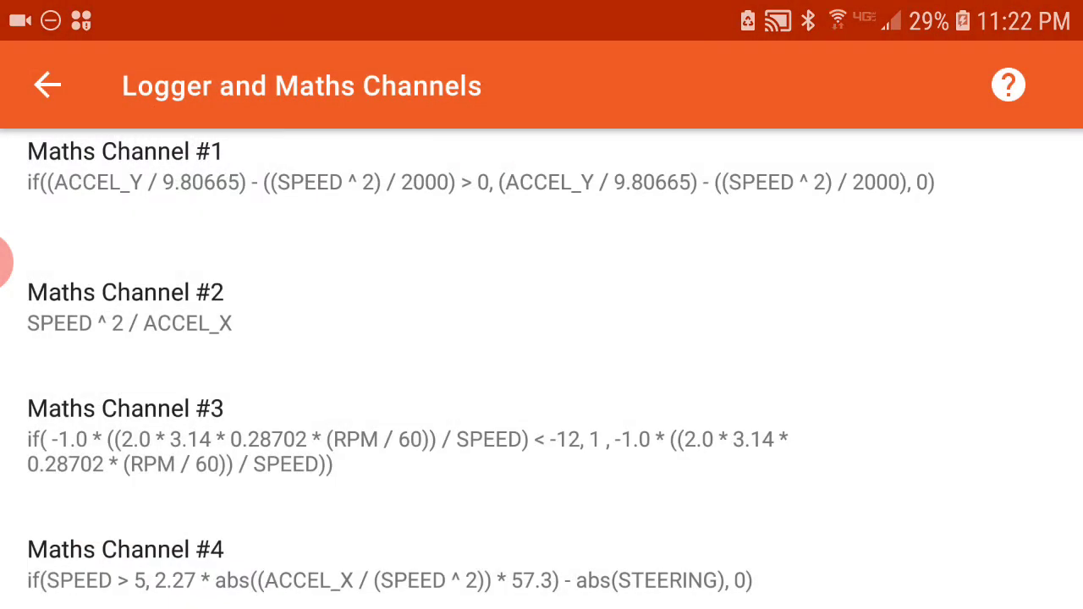
pyautogui.click(47, 84)
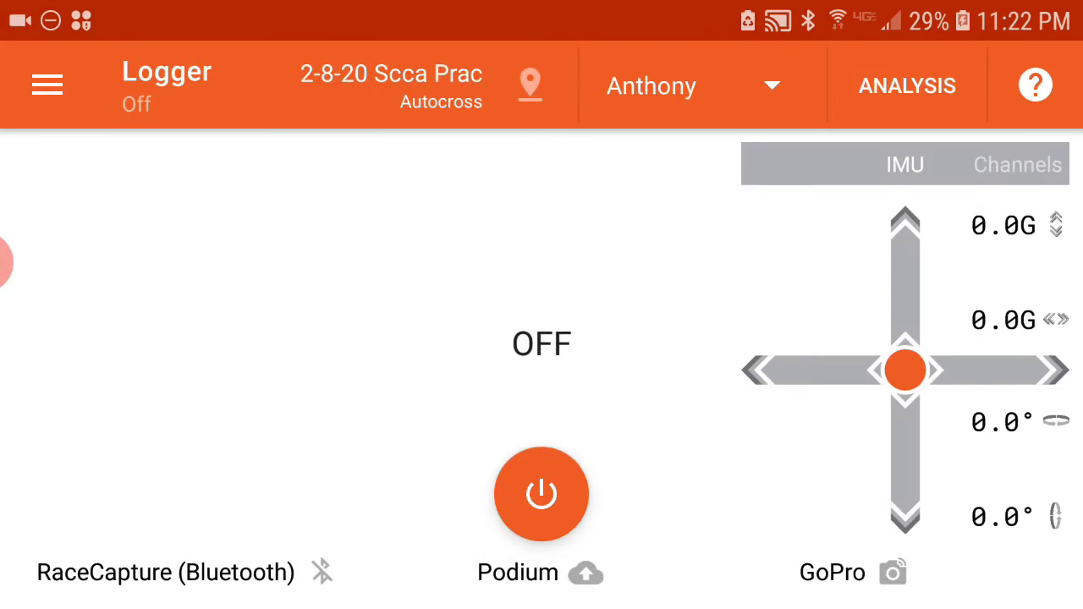
pyautogui.click(907, 85)
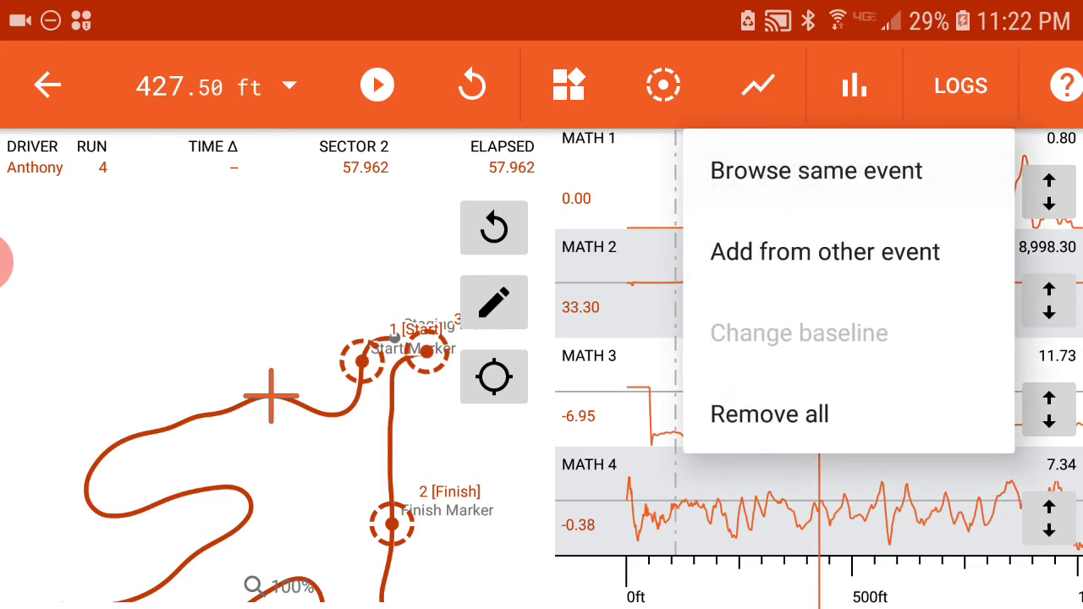
pyautogui.click(816, 171)
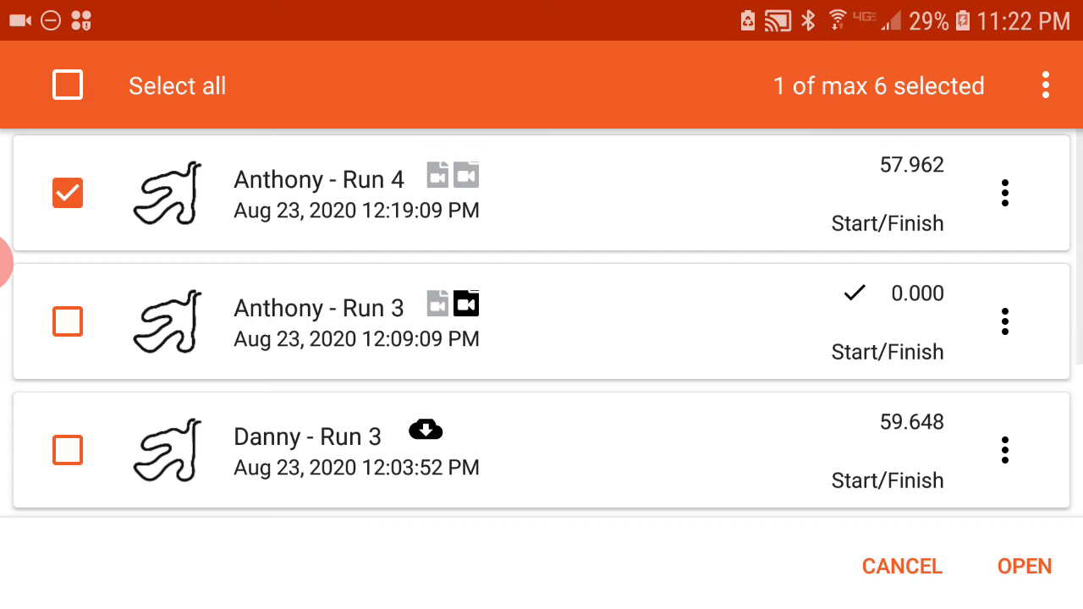
pyautogui.click(1024, 565)
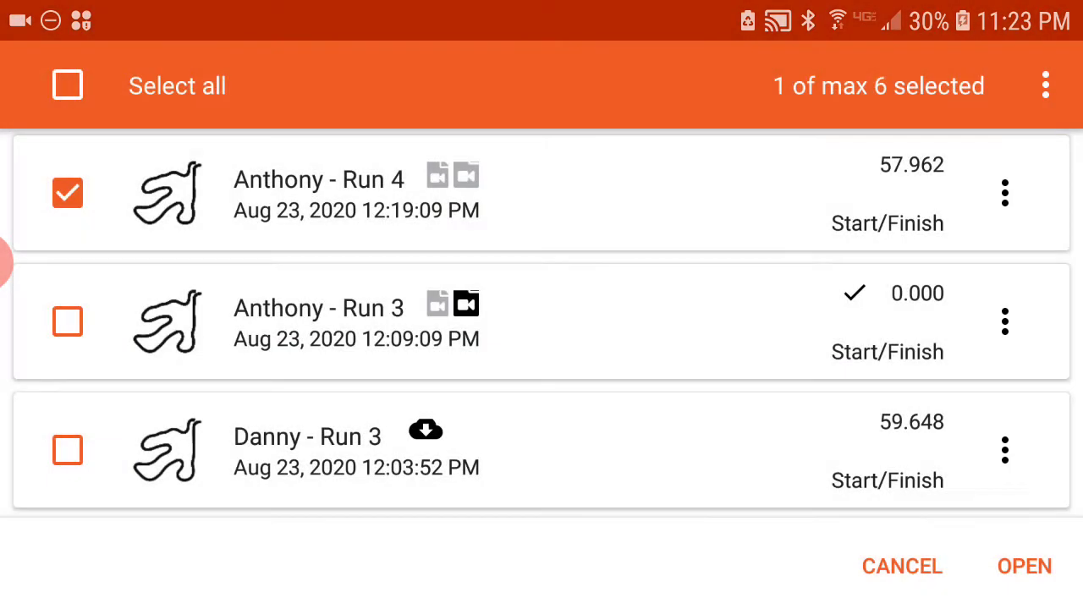
pyautogui.click(1024, 565)
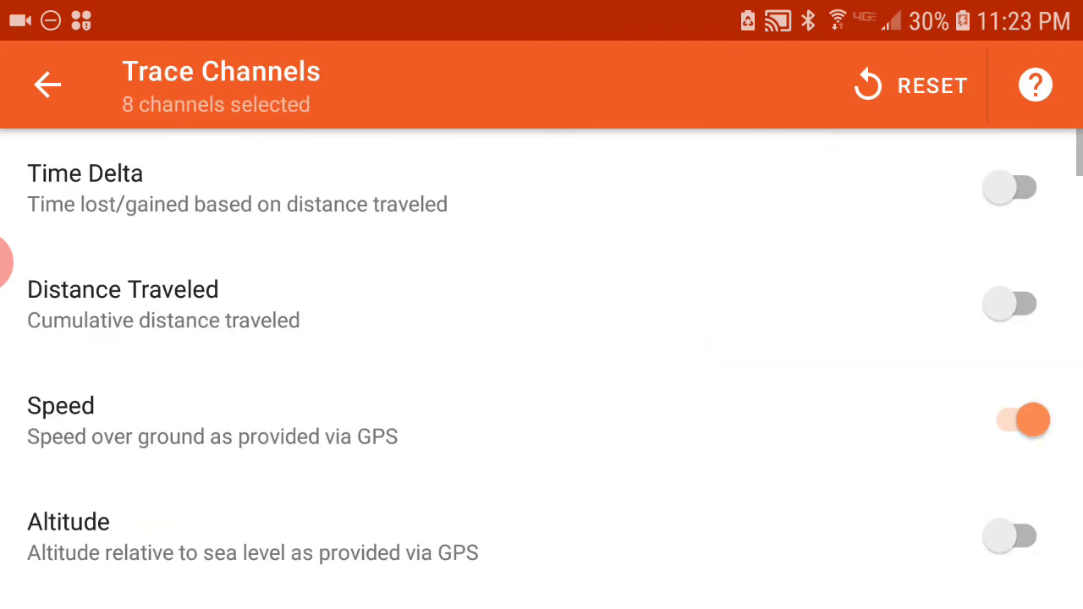
pyautogui.scroll(-3)
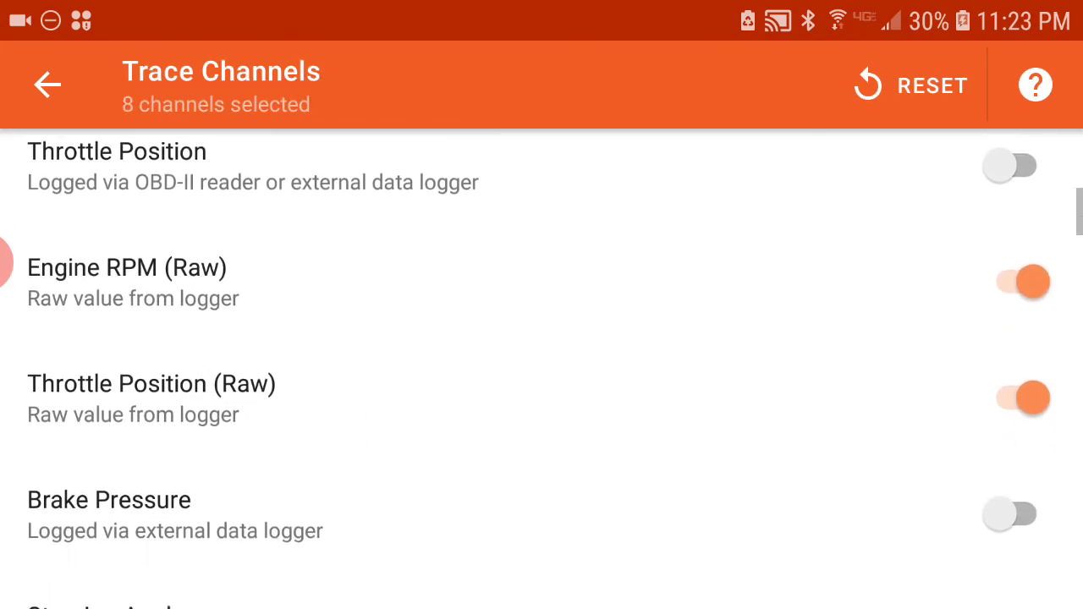
pyautogui.scroll(-3)
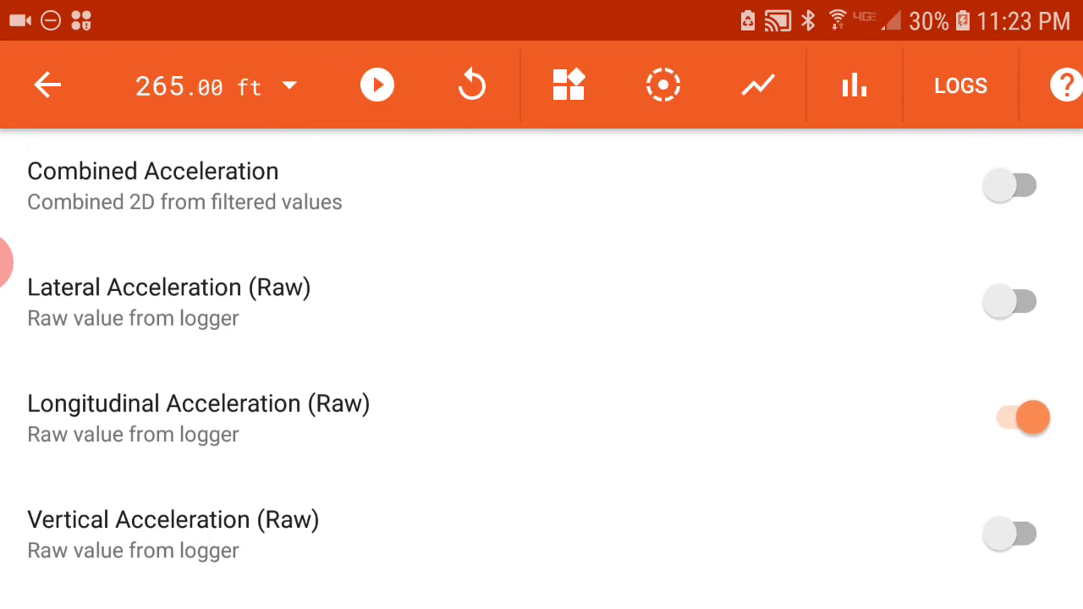
pyautogui.click(48, 84)
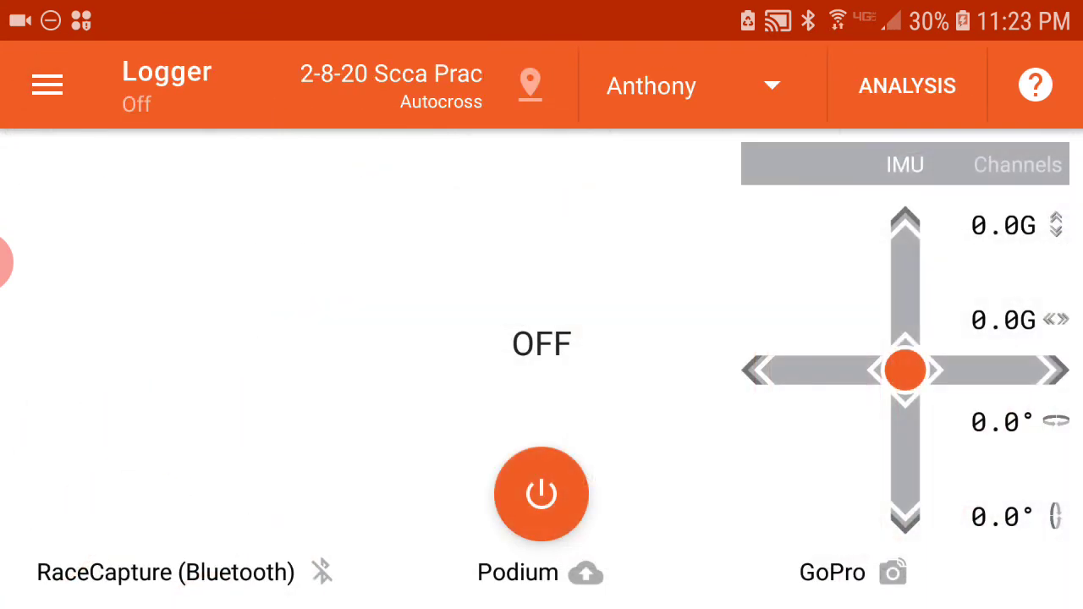
# Step: Bring up the run's trace channel selection in Analysis and scroll to the maths channels
pyautogui.click(907, 85)
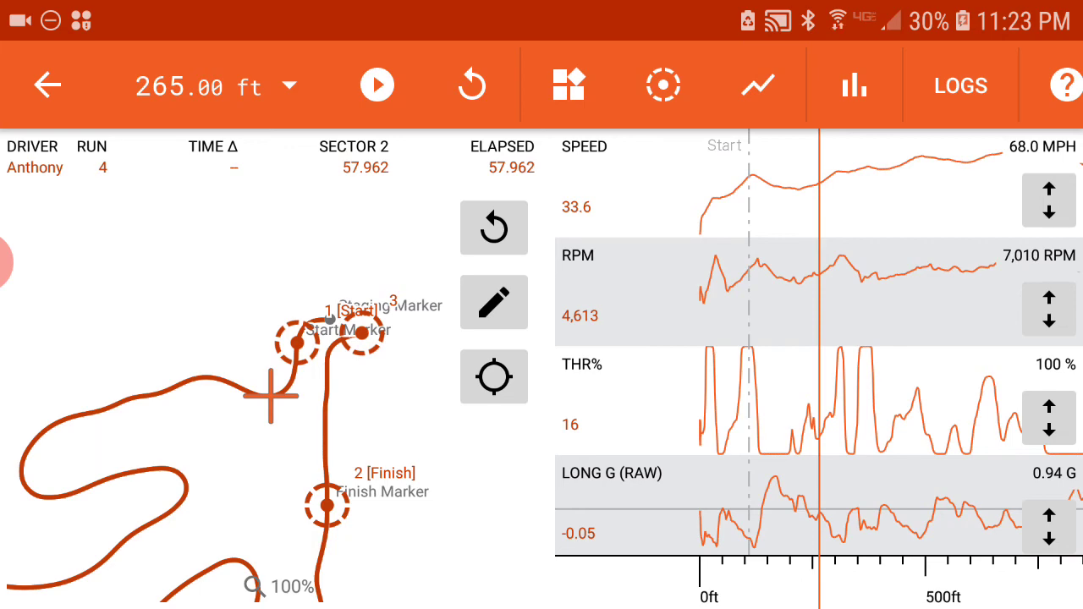
pyautogui.click(758, 85)
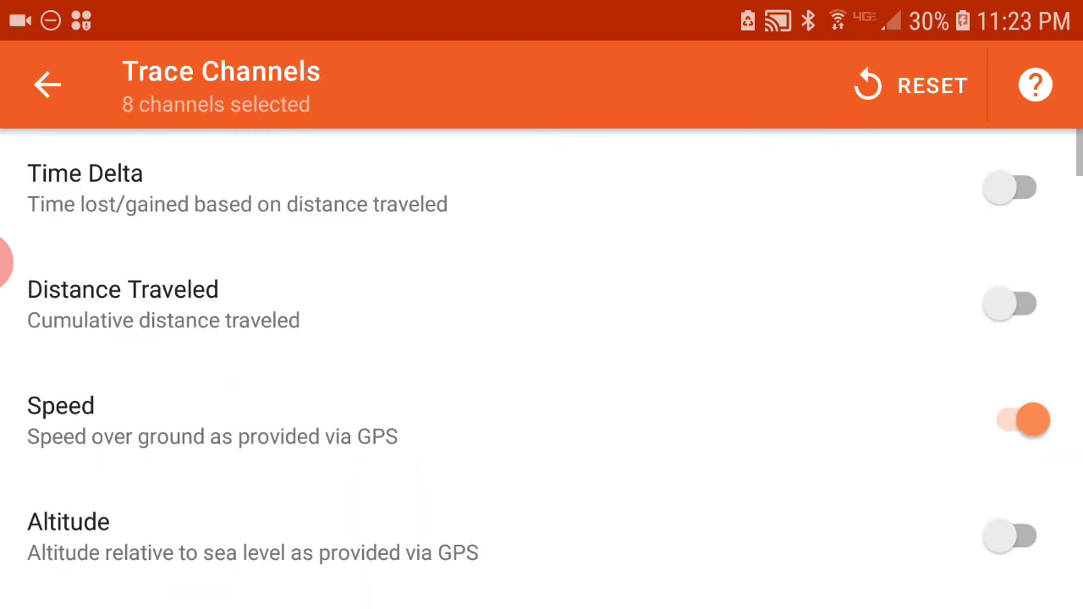
pyautogui.scroll(-3)
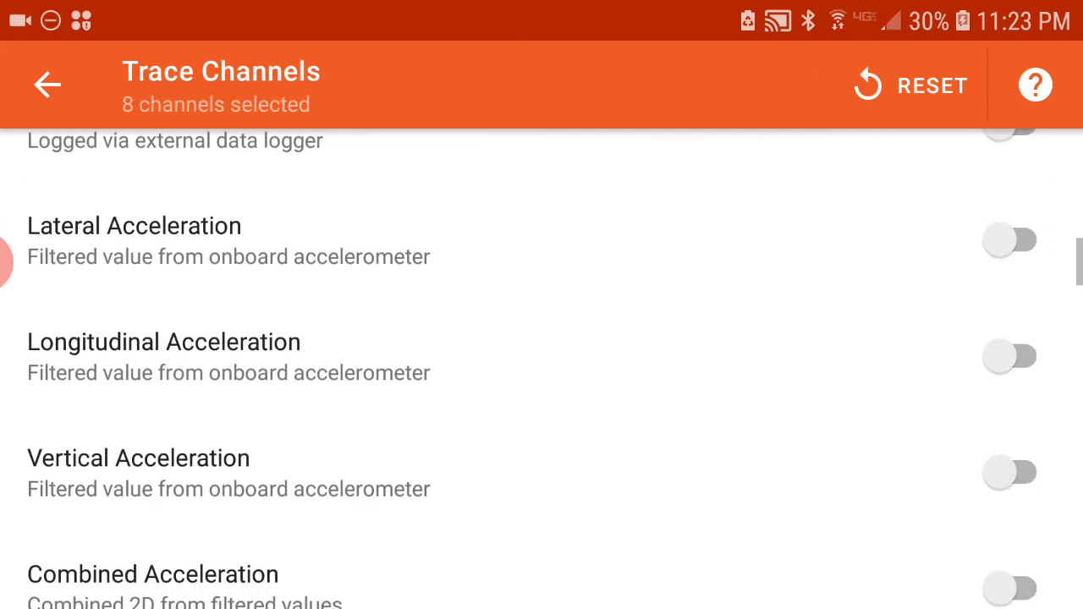
pyautogui.scroll(-3)
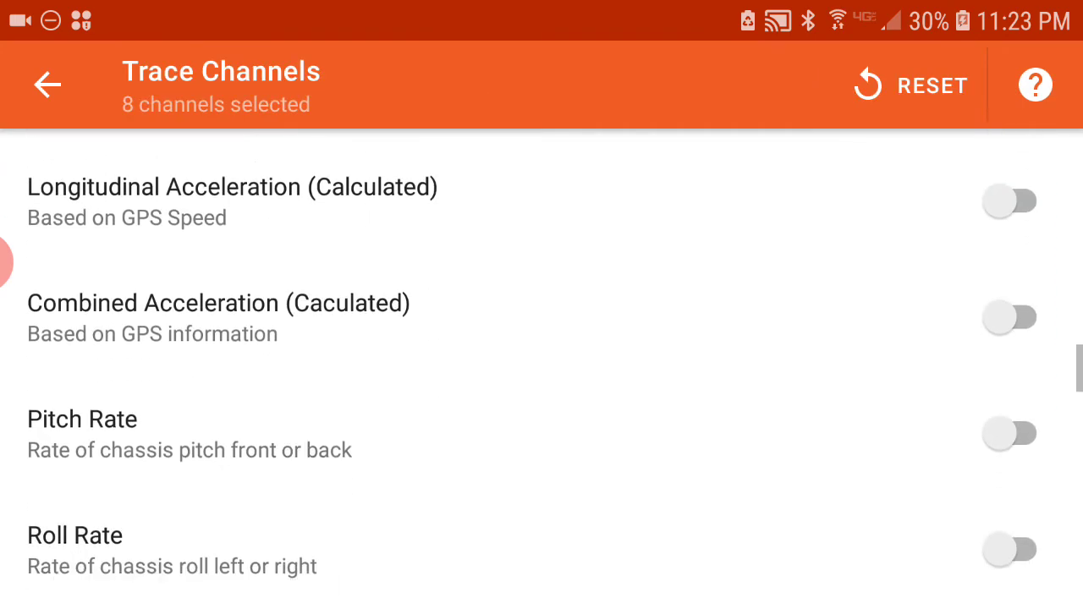
pyautogui.scroll(-3)
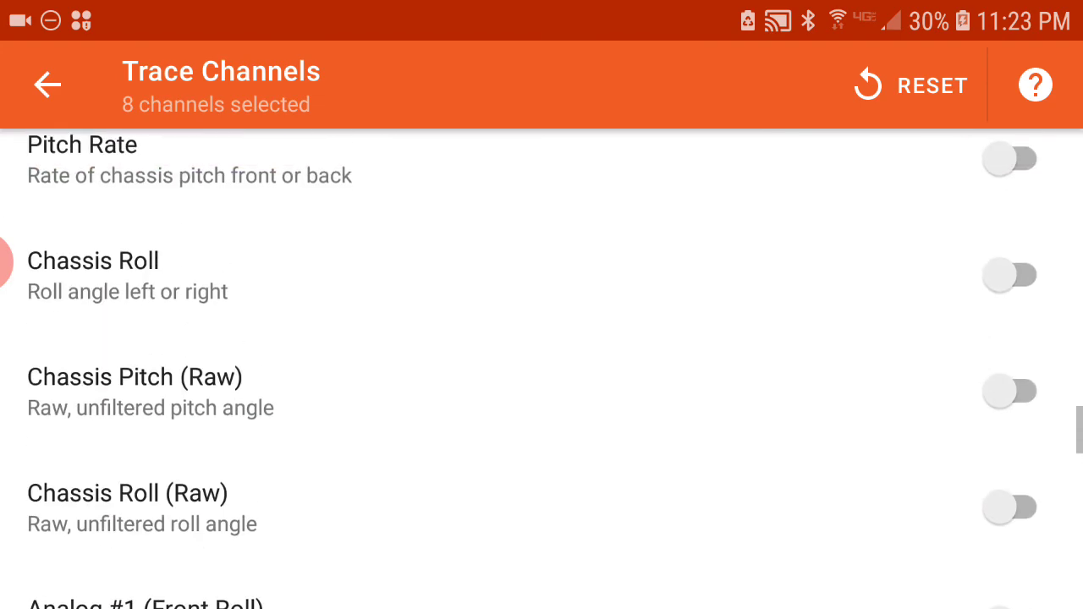
pyautogui.scroll(-3)
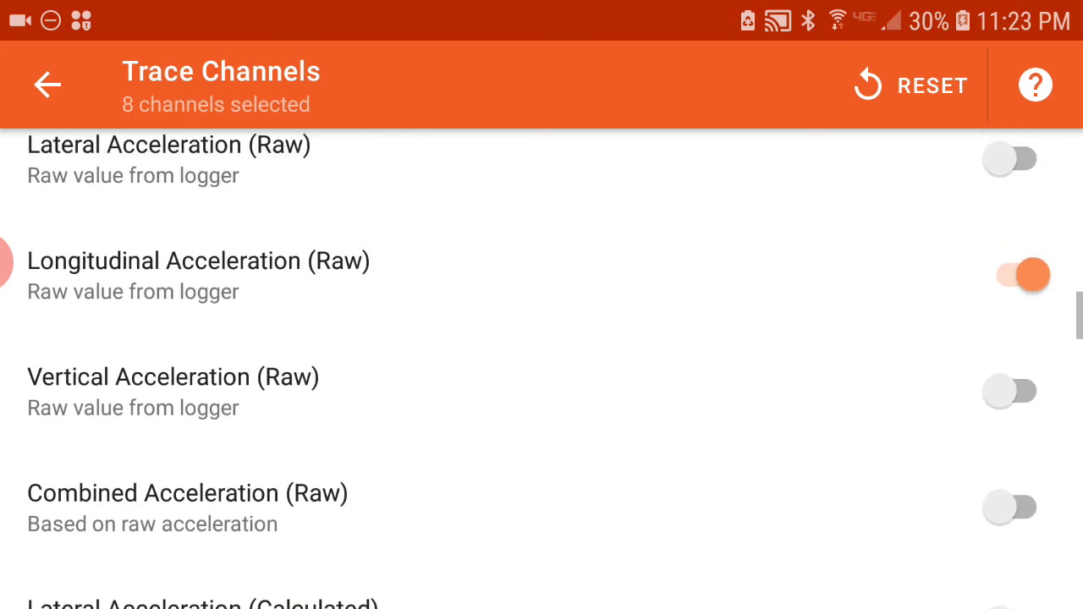
pyautogui.scroll(-3)
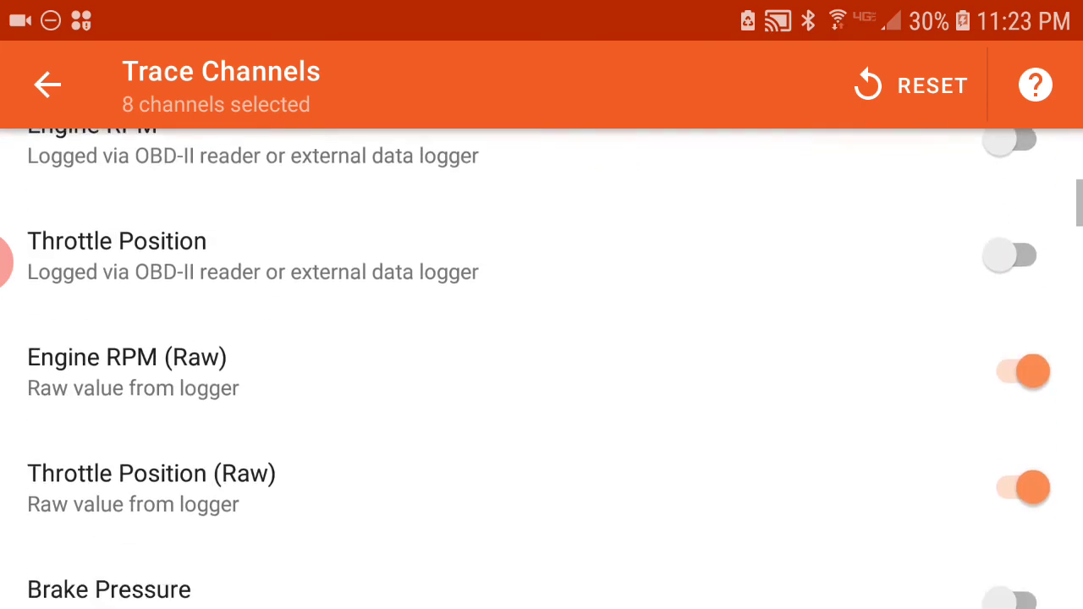
pyautogui.scroll(-3)
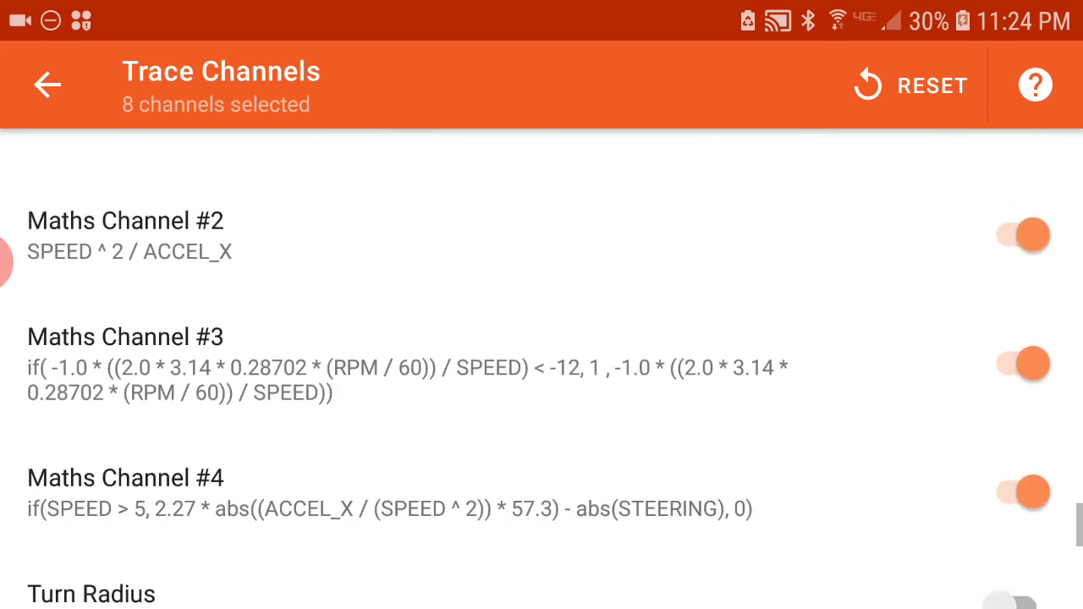
# Step: Enable Turn Radius, switch off Maths Channel #1, and return to traces showing MATH 2
pyautogui.click(1022, 351)
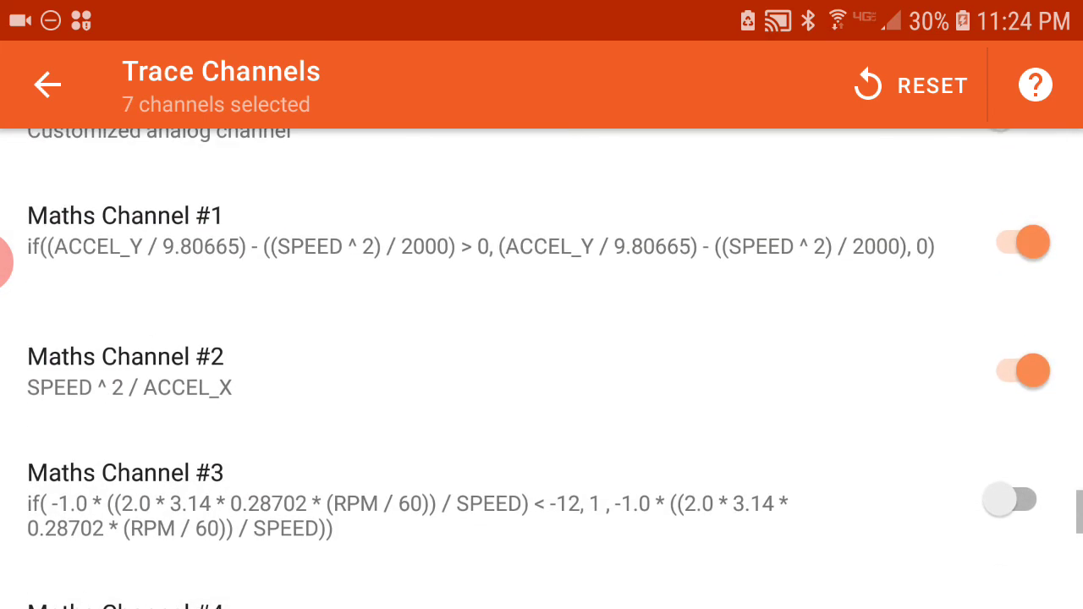
pyautogui.click(1022, 244)
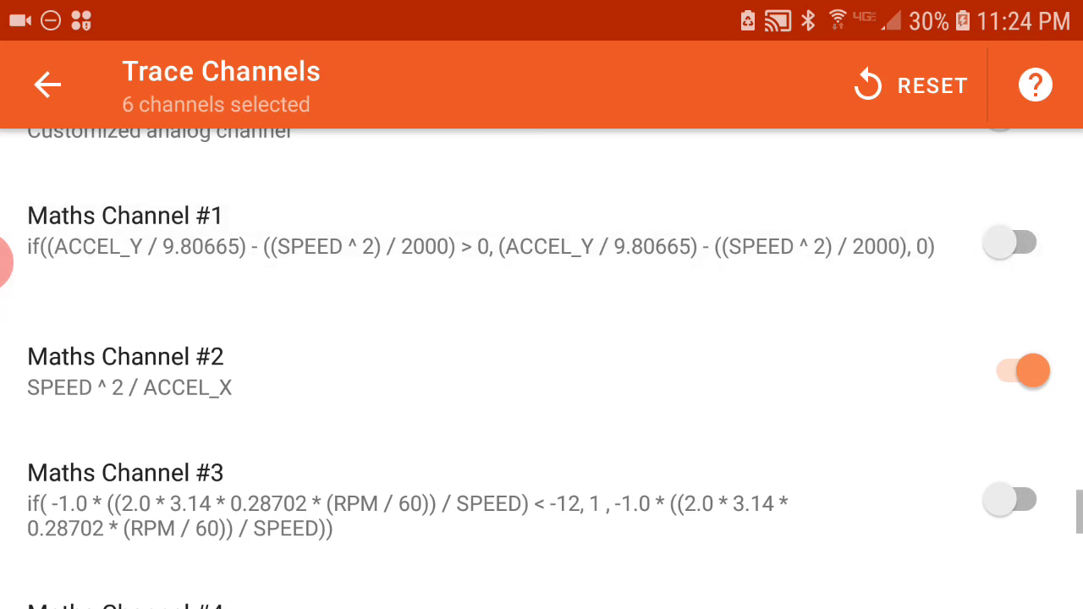
pyautogui.click(48, 84)
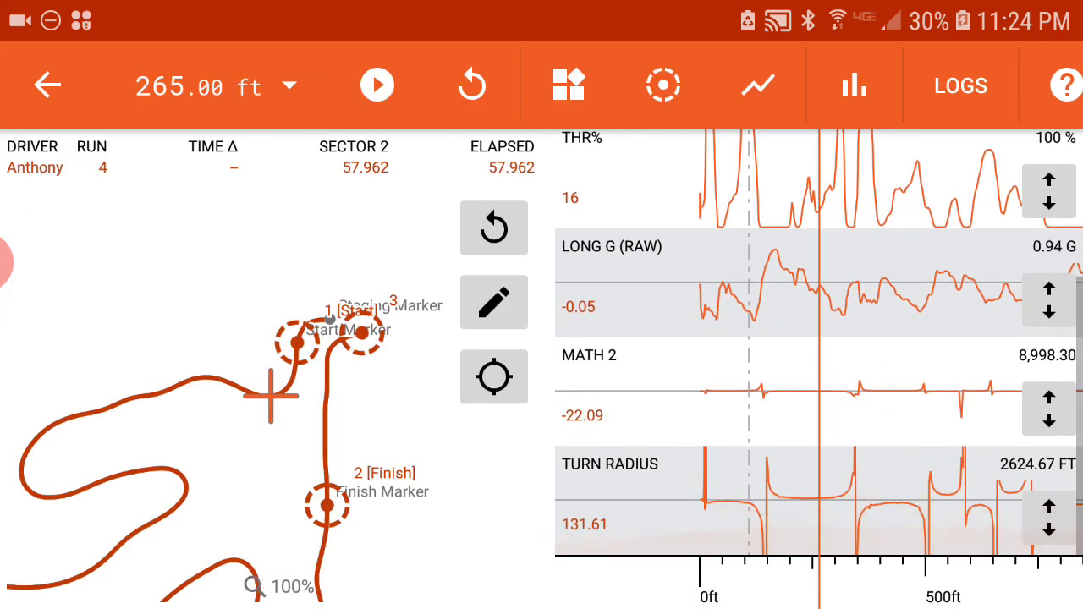